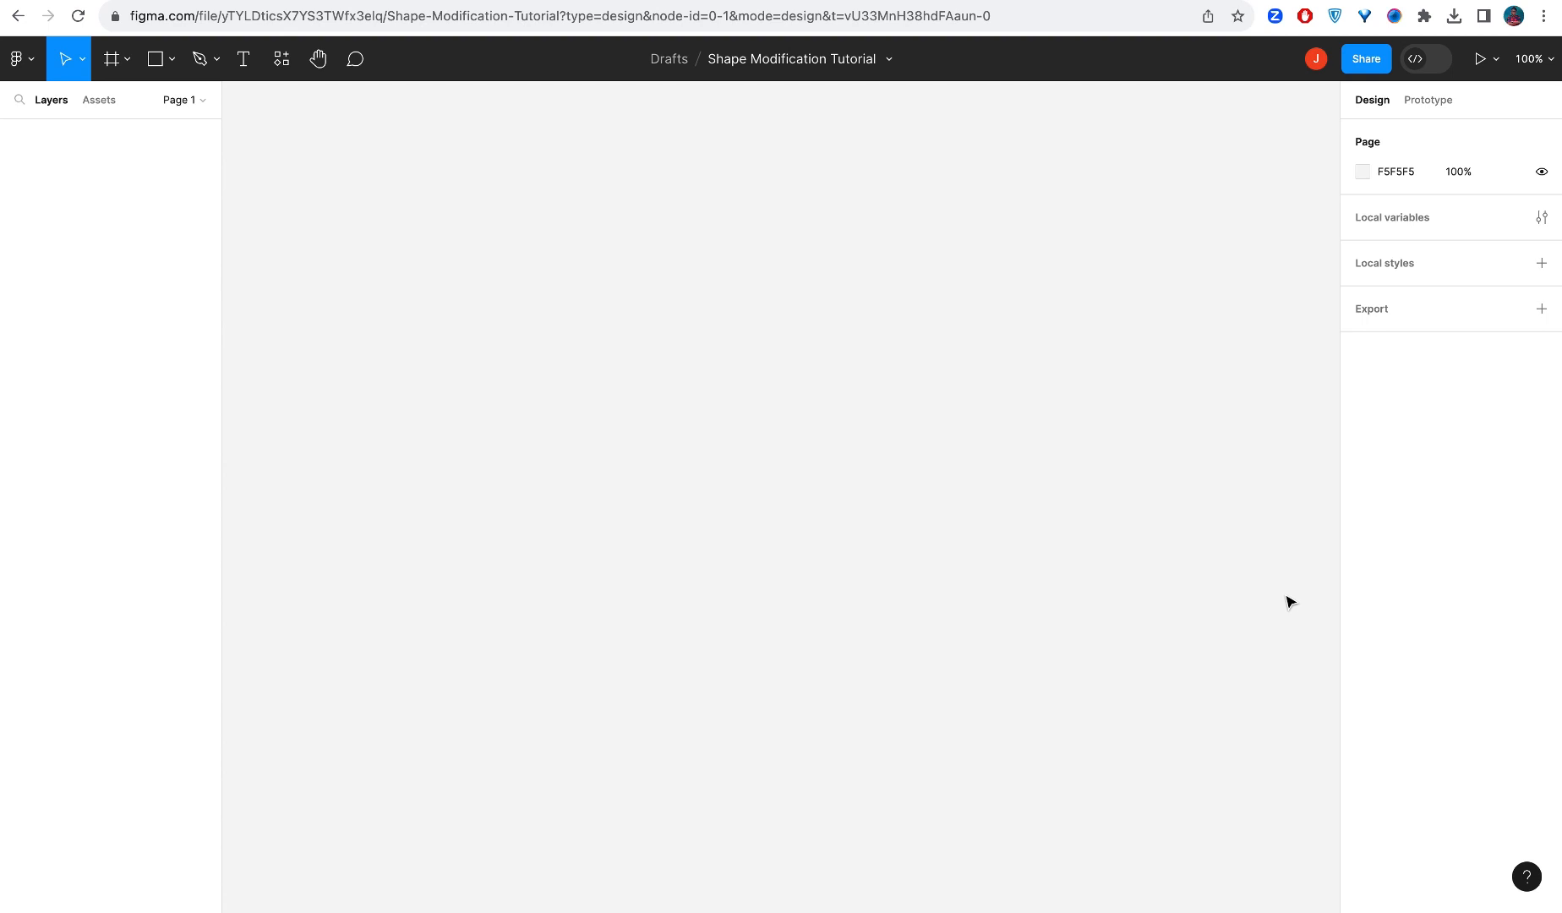
pyautogui.moveTo(389, 96)
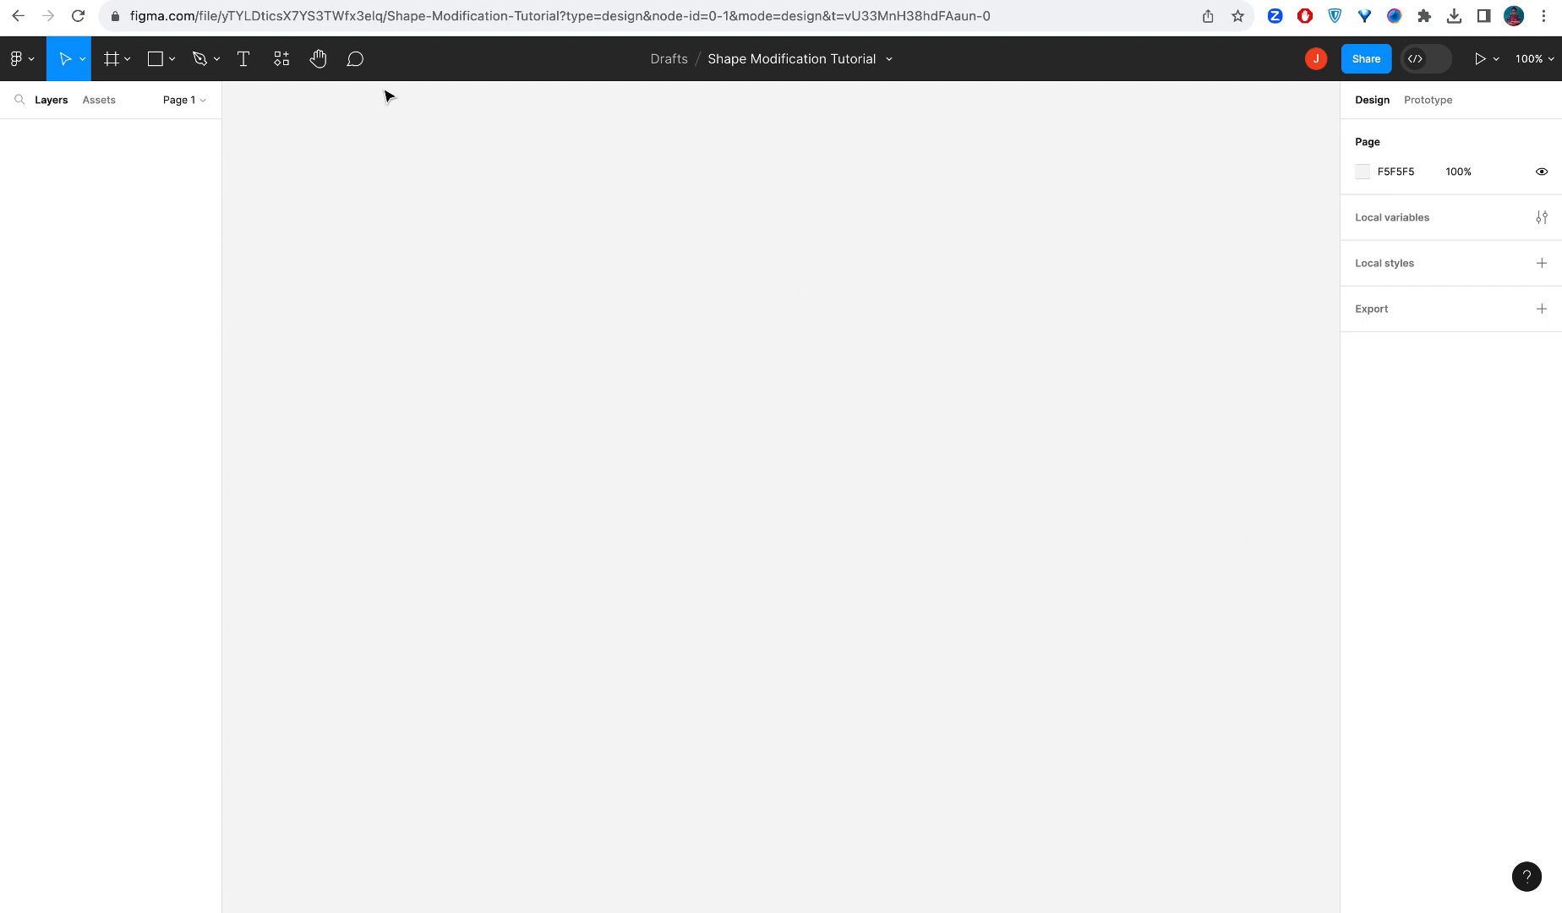
# Step: Add a 430×932 'iPhone 14 & 15 Pro Max' frame from the Frame tool's device presets
pyautogui.click(173, 59)
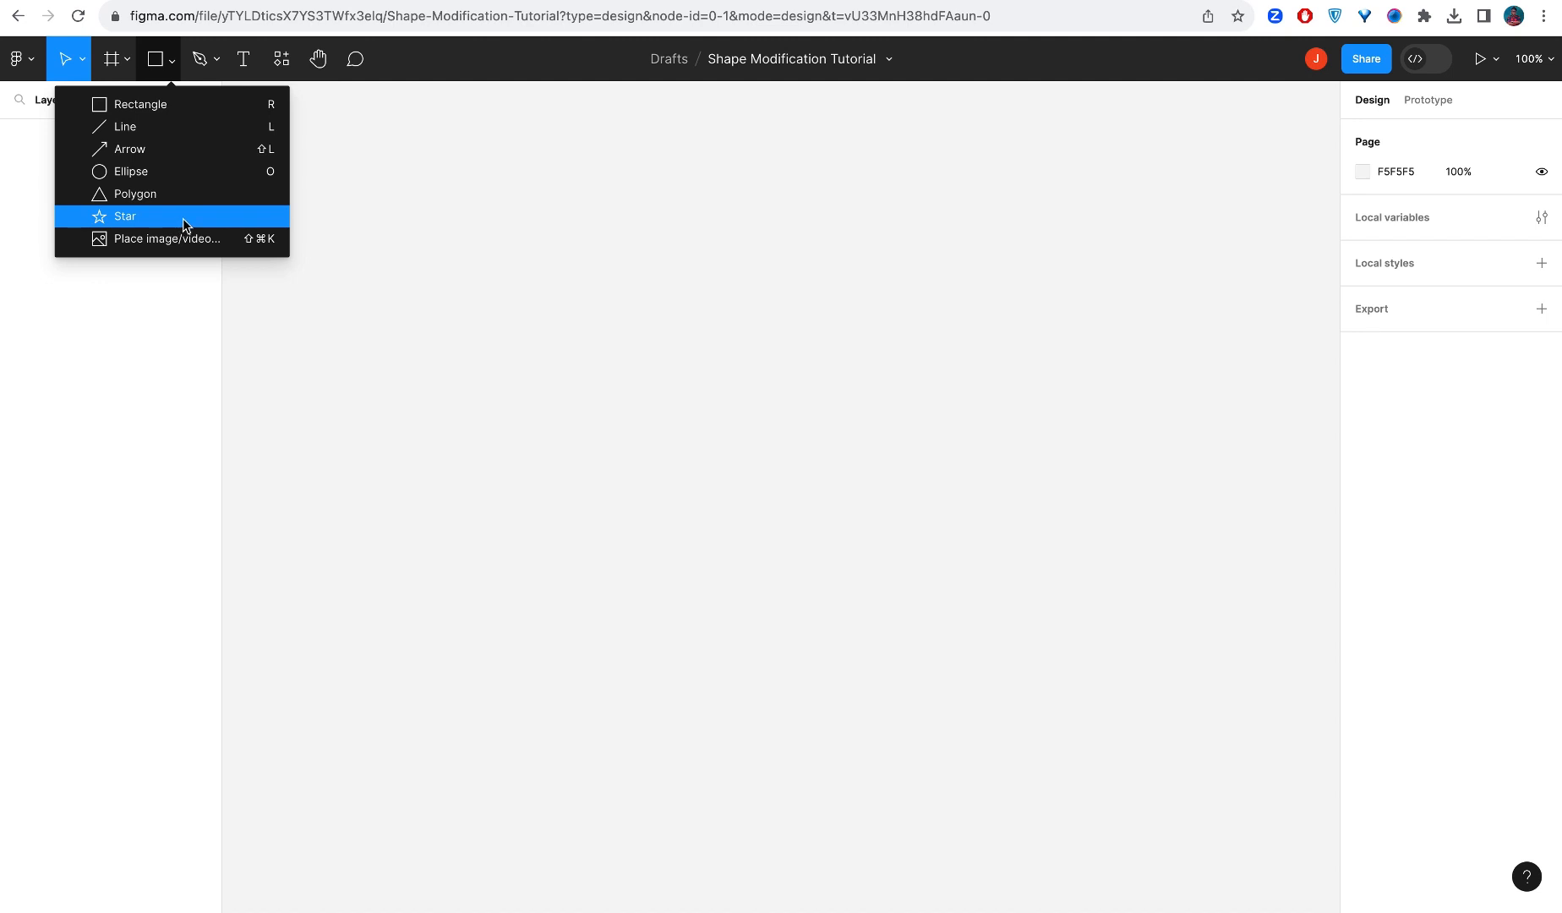
pyautogui.moveTo(201, 194)
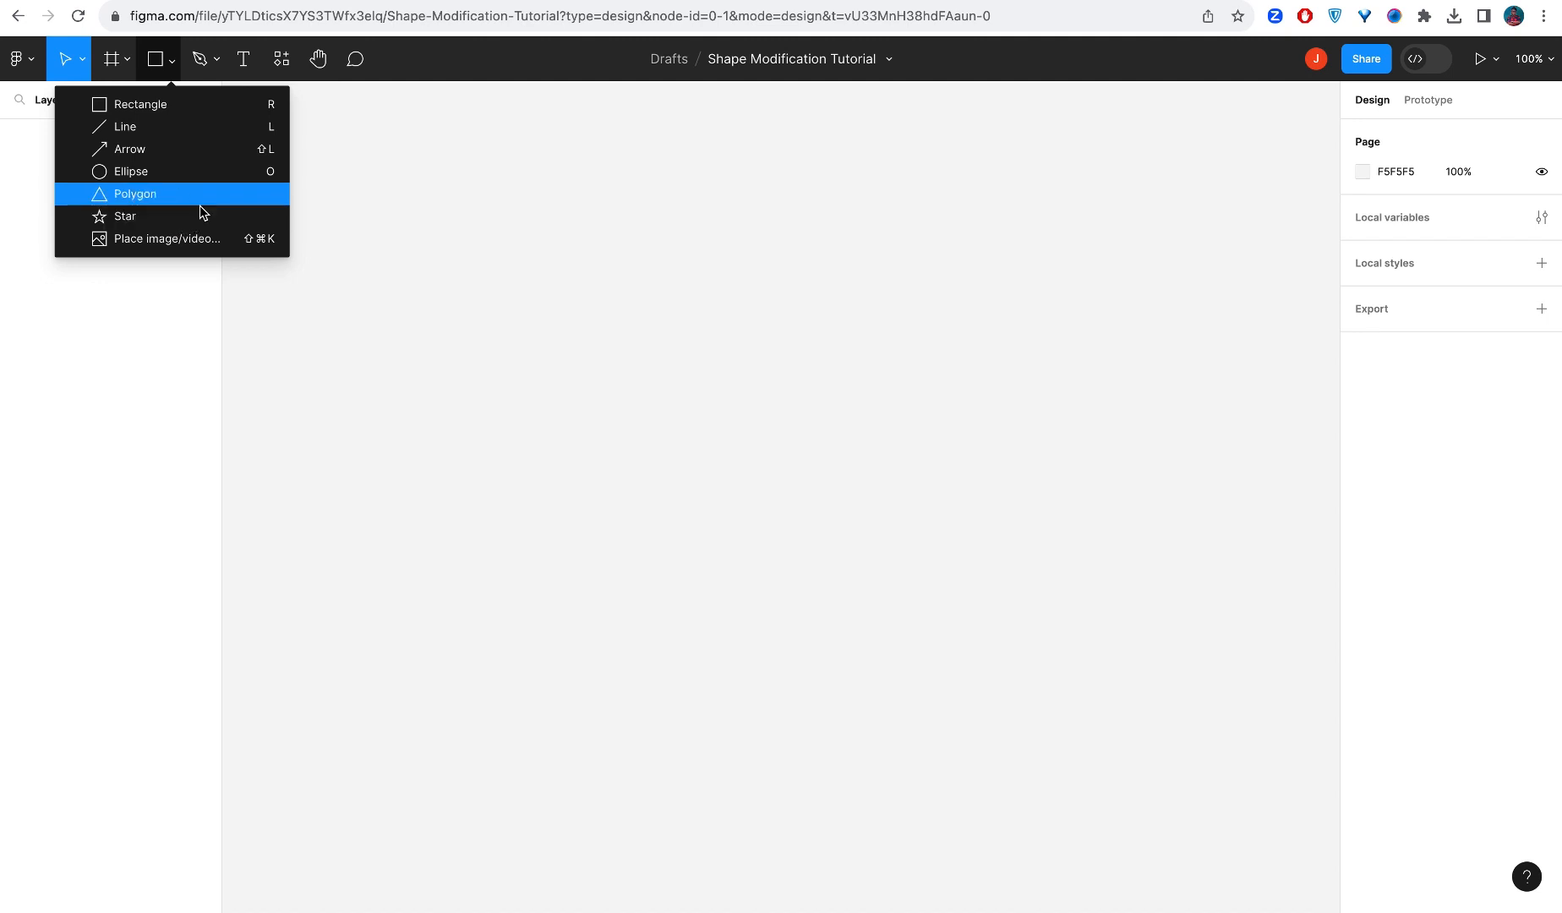
pyautogui.moveTo(314, 213)
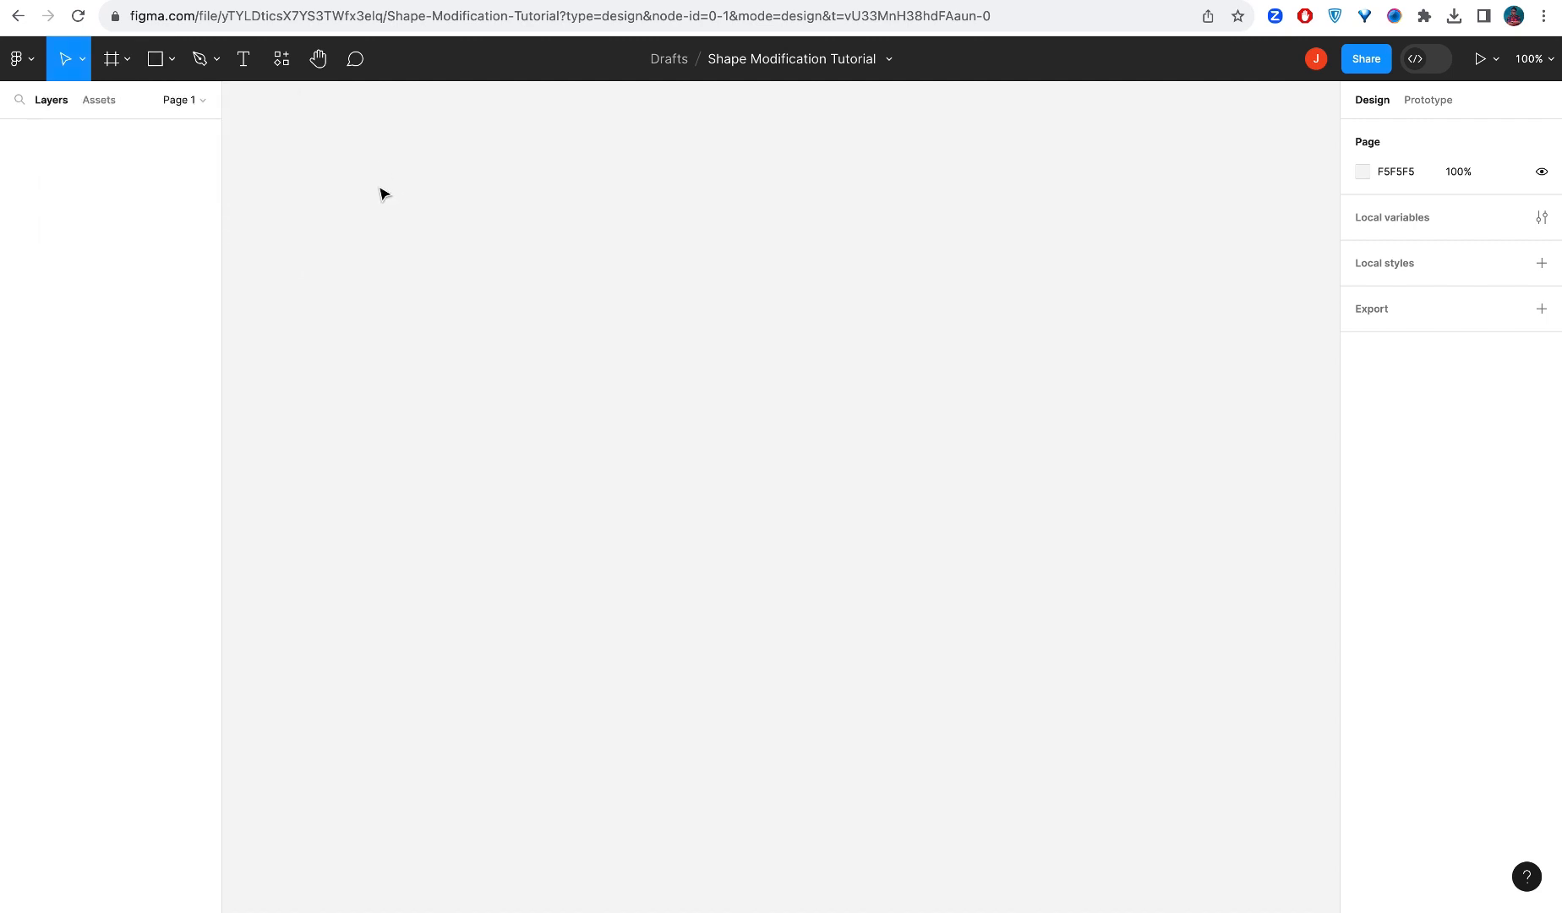
pyautogui.moveTo(392, 171)
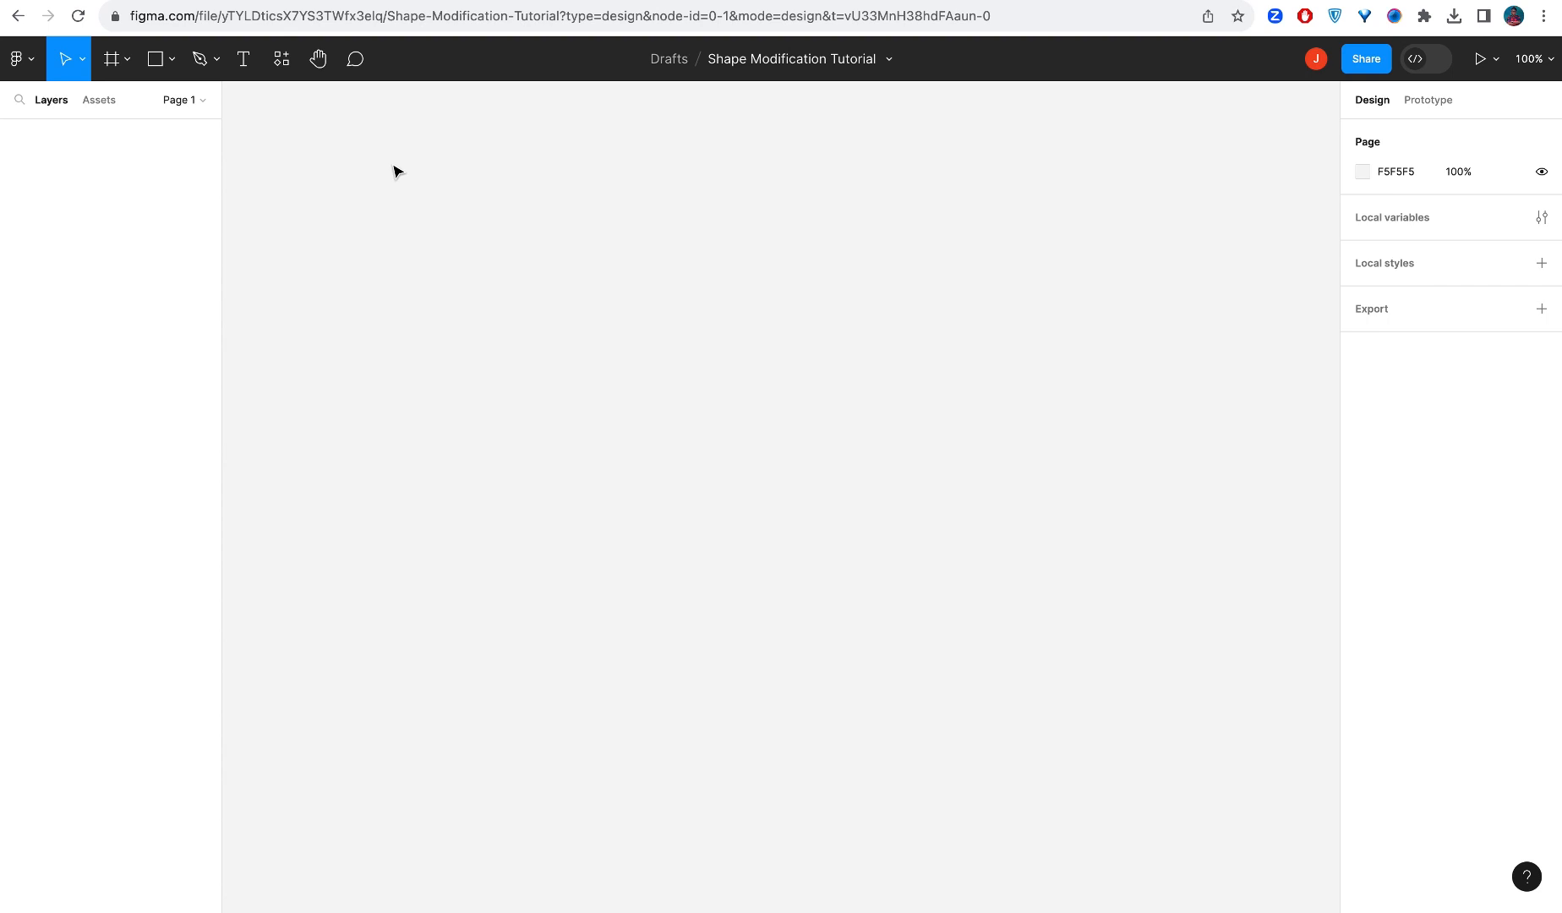
pyautogui.moveTo(405, 171)
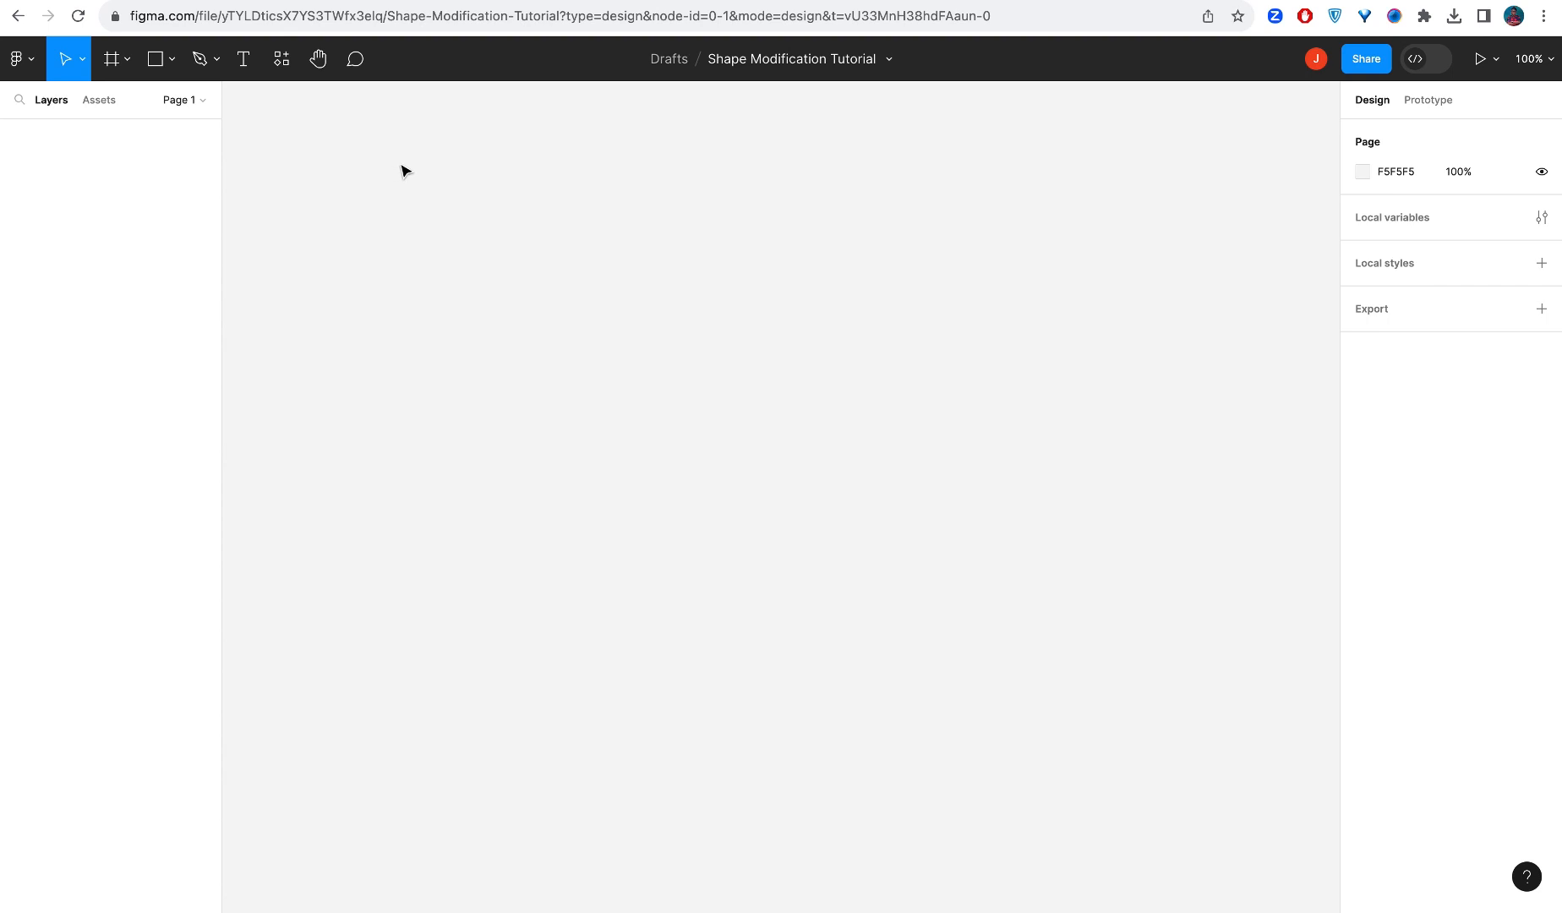
pyautogui.moveTo(411, 87)
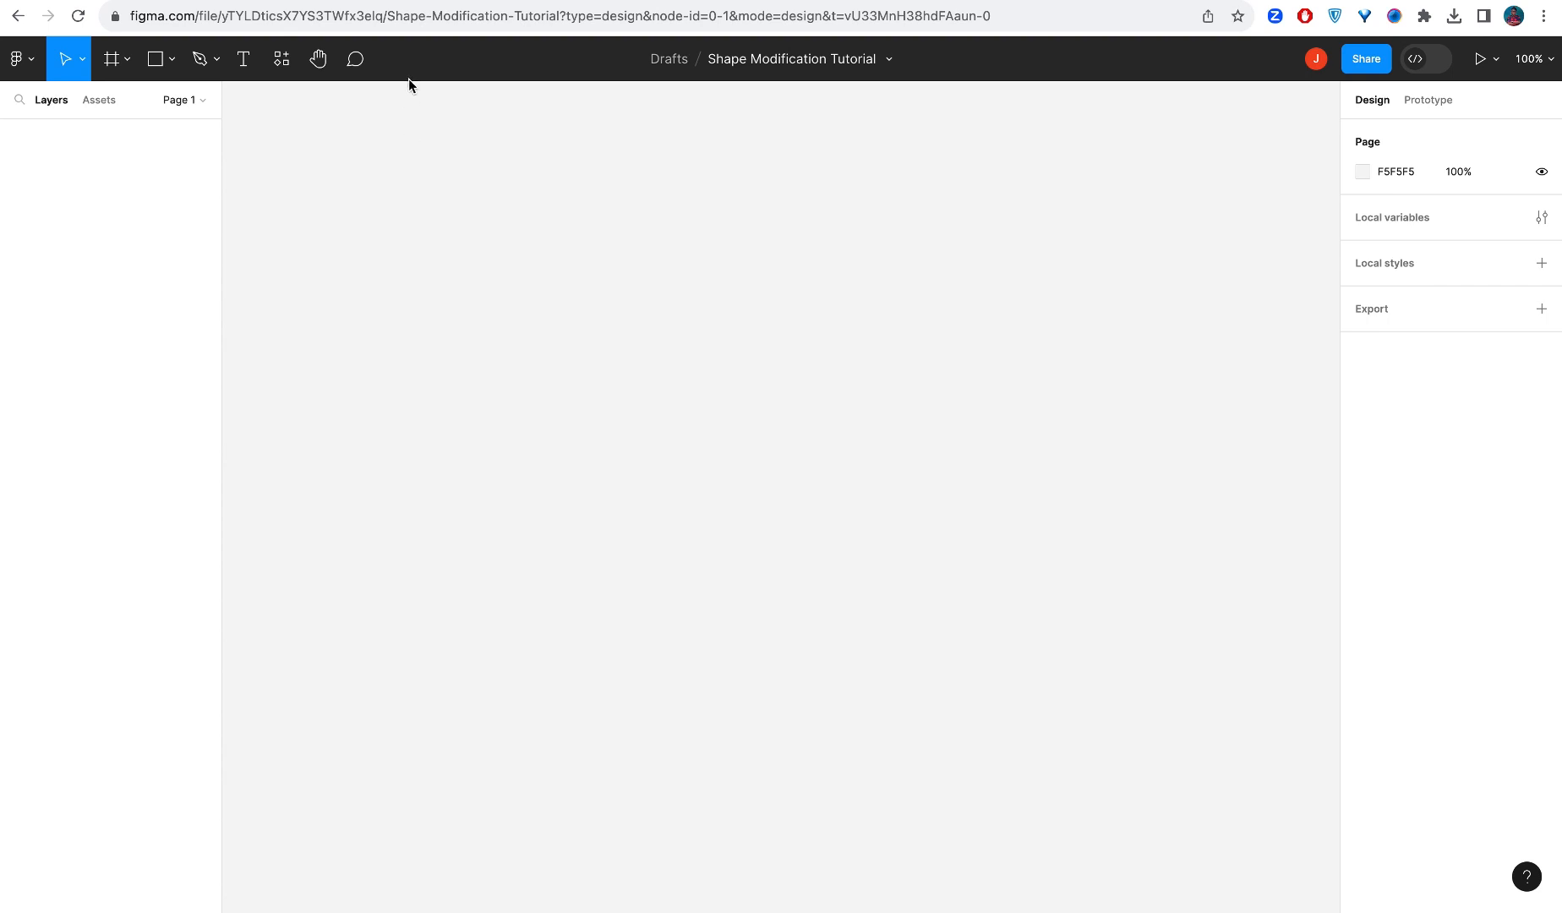
pyautogui.moveTo(243, 59)
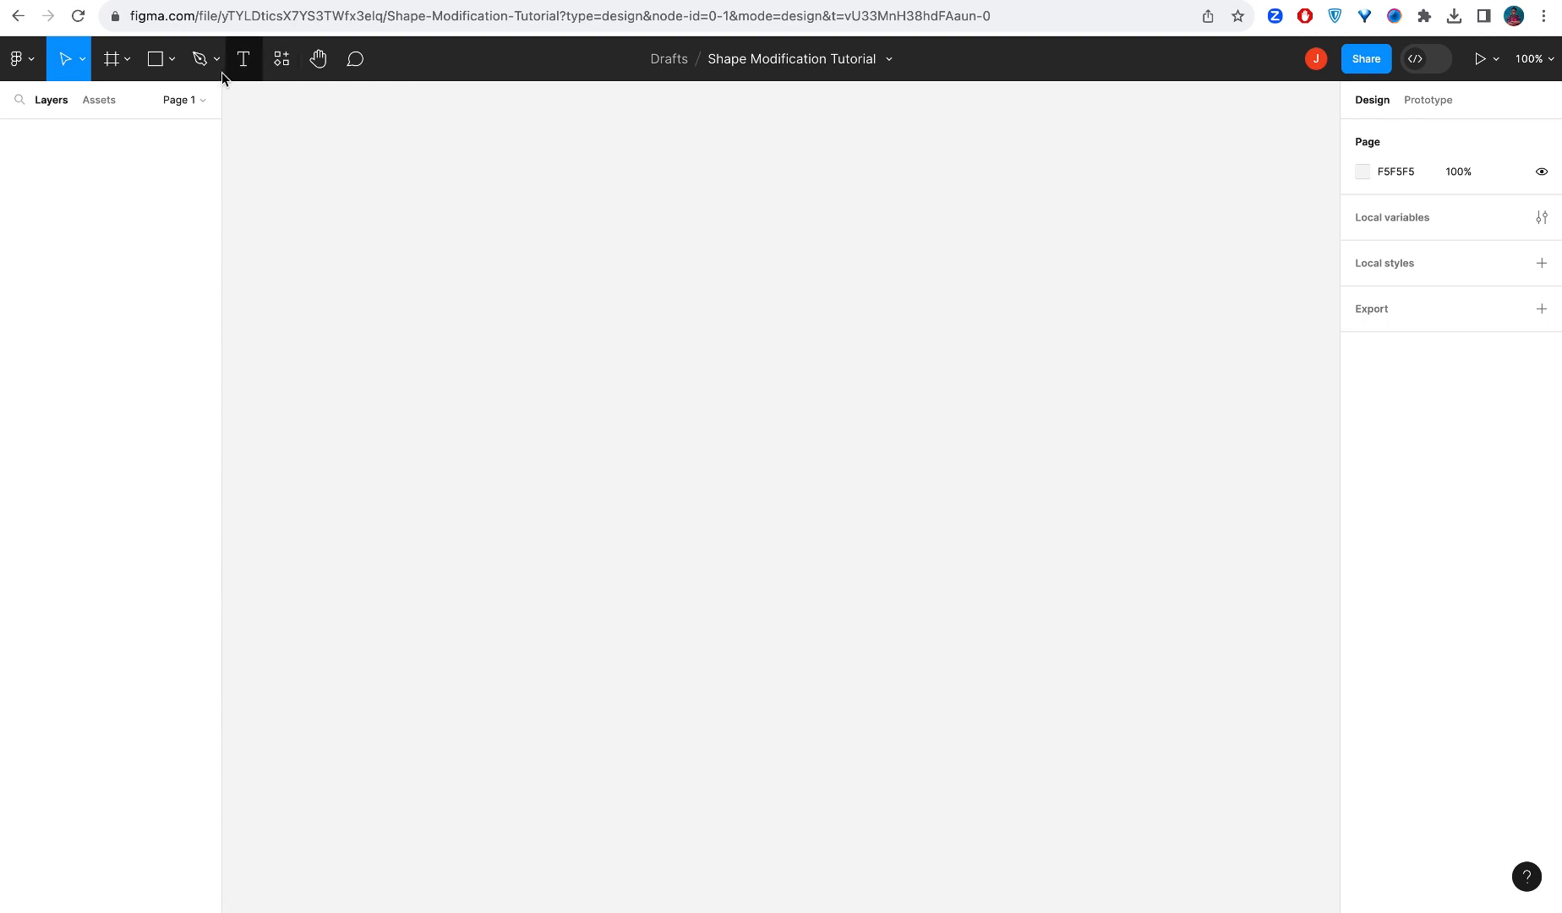
pyautogui.click(127, 59)
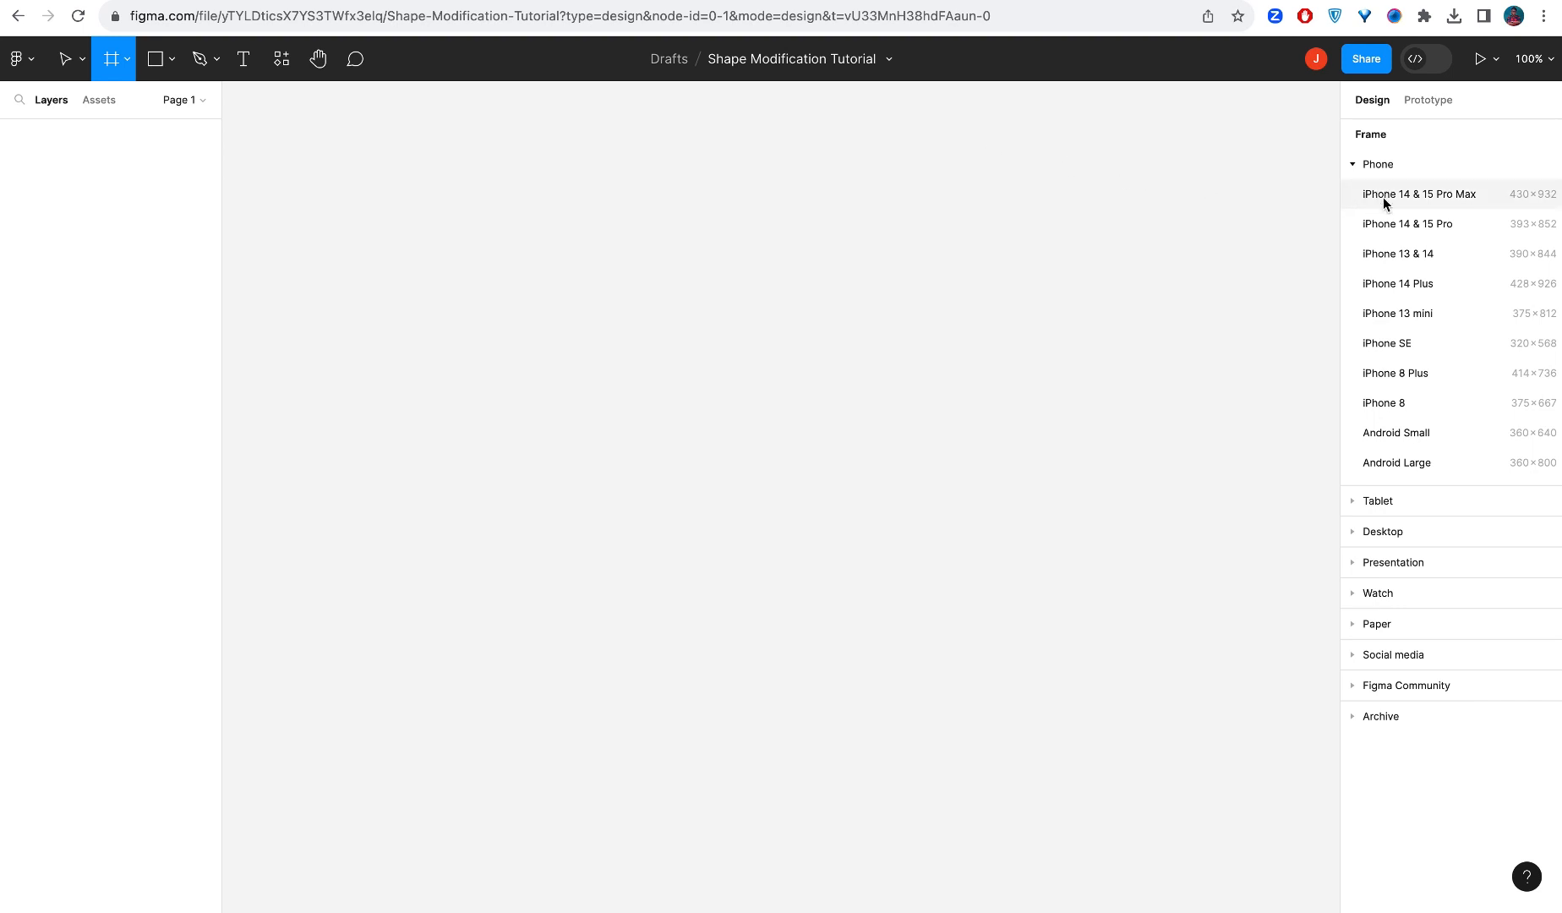
pyautogui.moveTo(1412, 202)
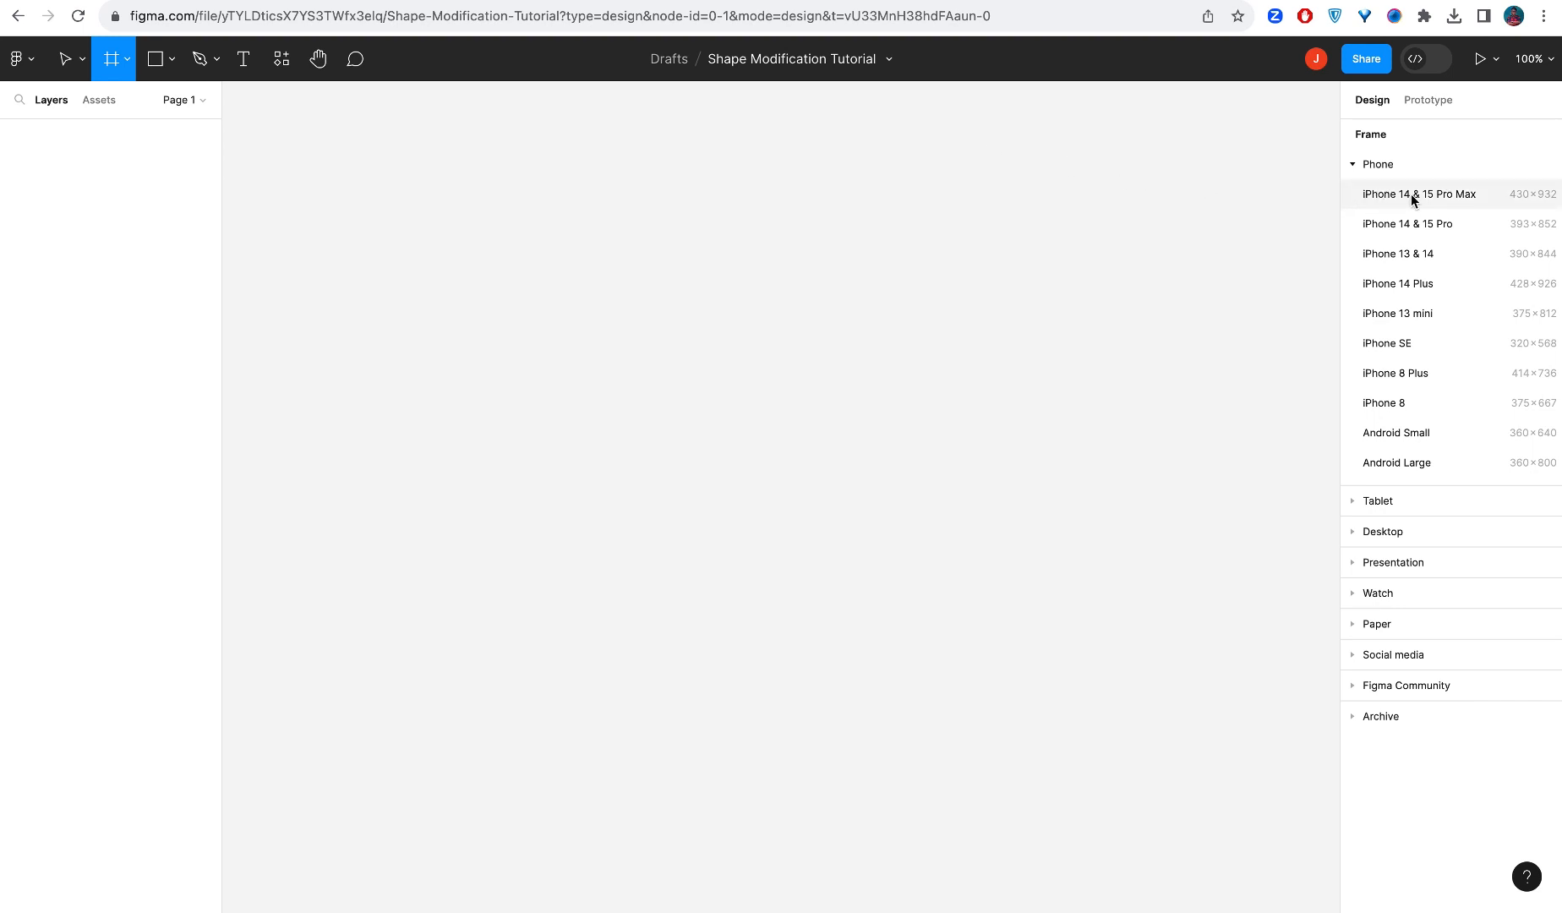
pyautogui.moveTo(1423, 212)
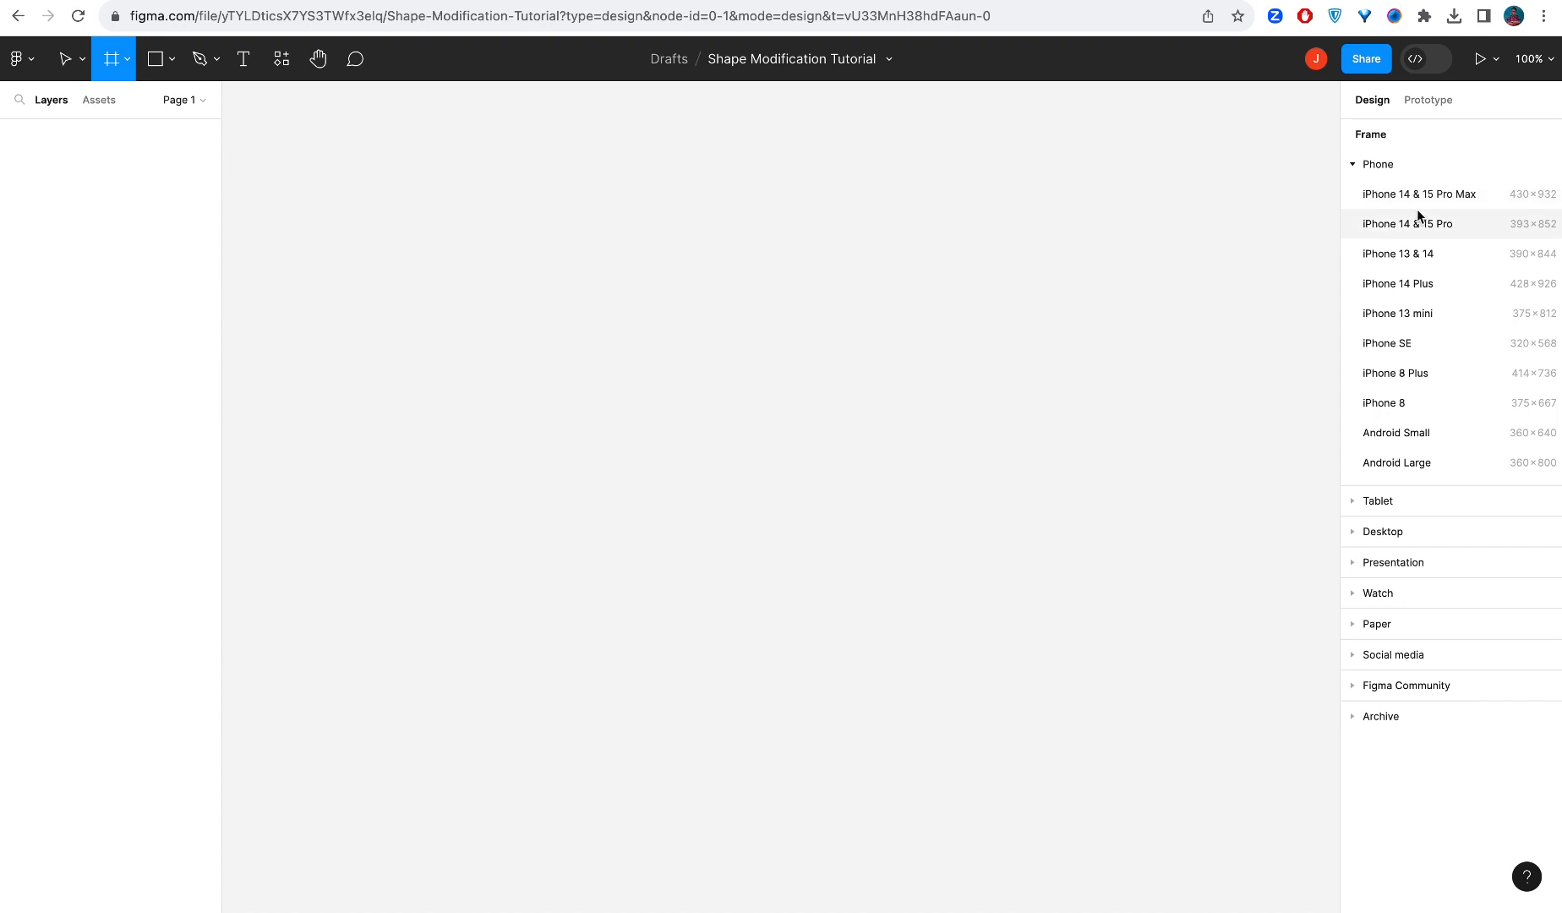
pyautogui.moveTo(1419, 193)
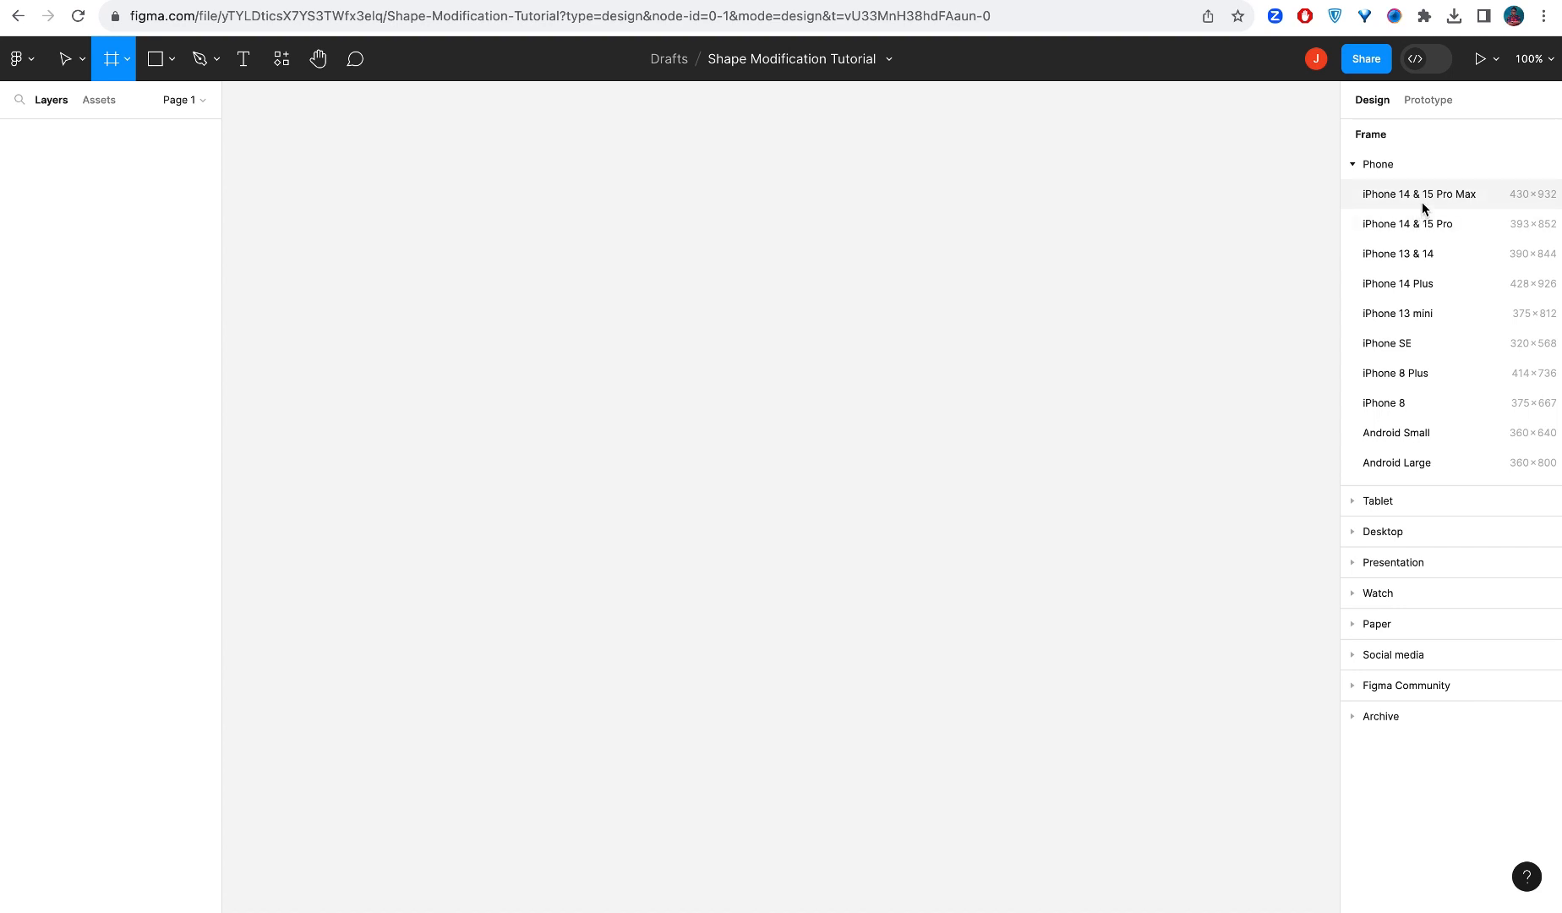
pyautogui.click(1419, 194)
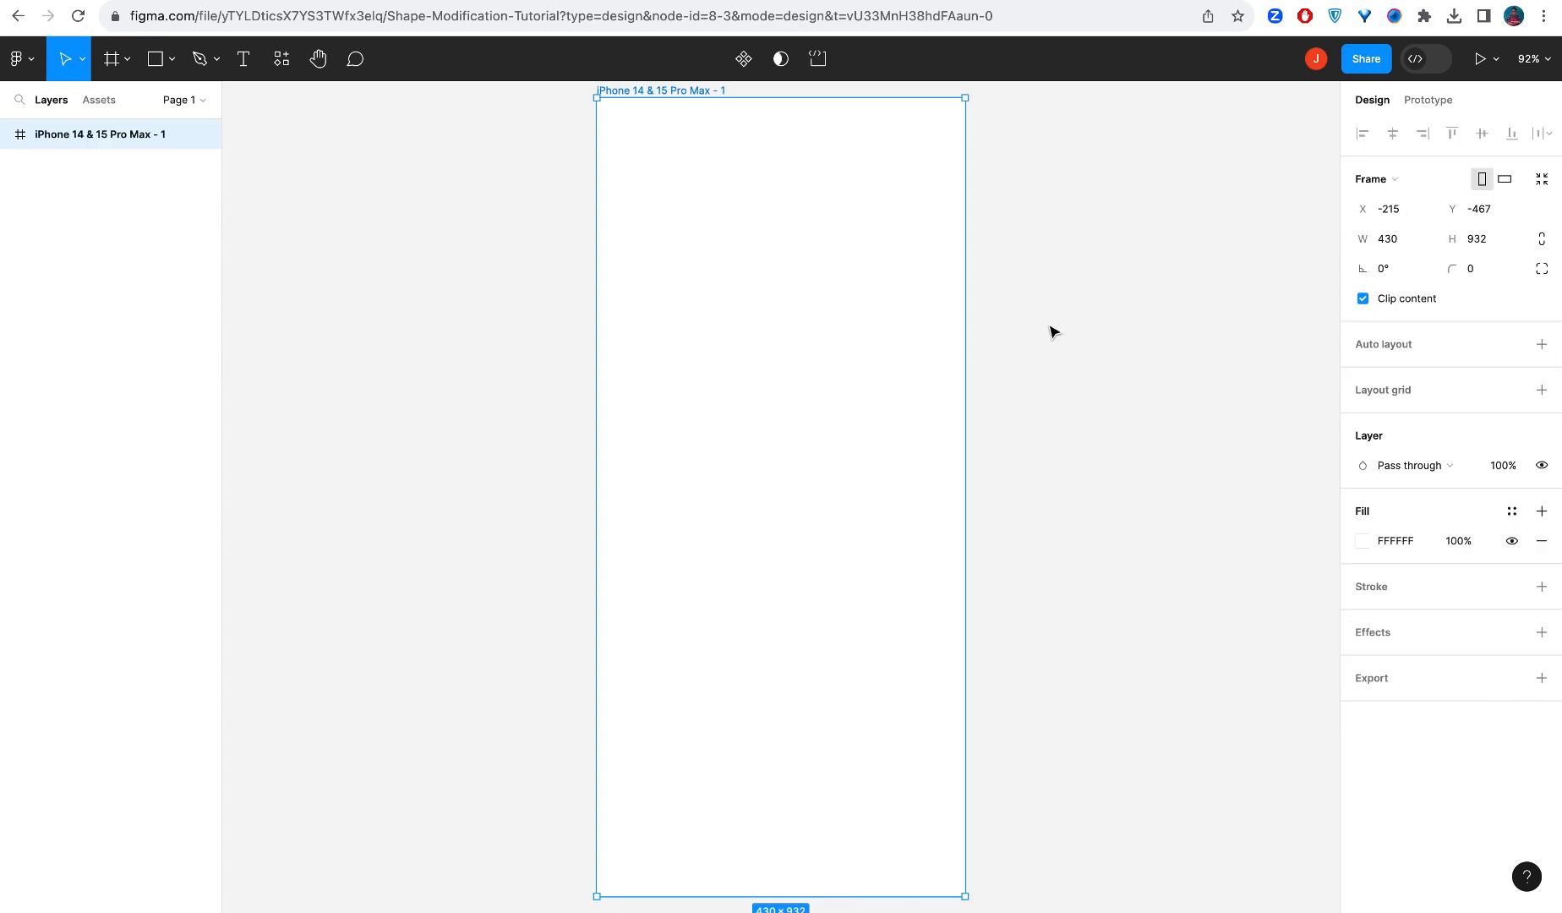
pyautogui.moveTo(1088, 333)
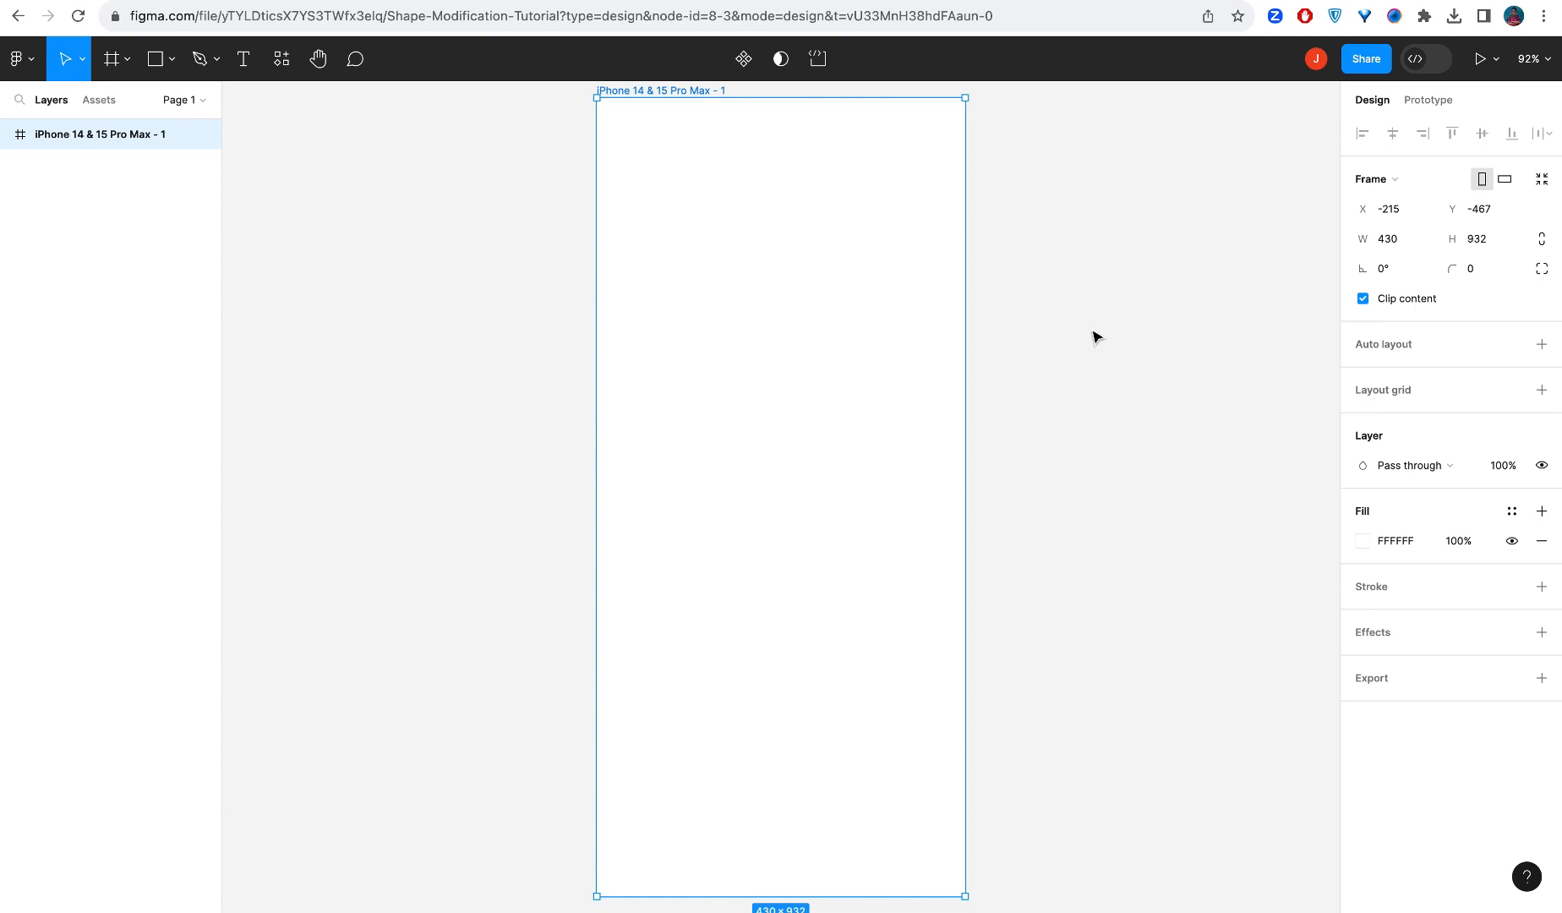
pyautogui.moveTo(1106, 333)
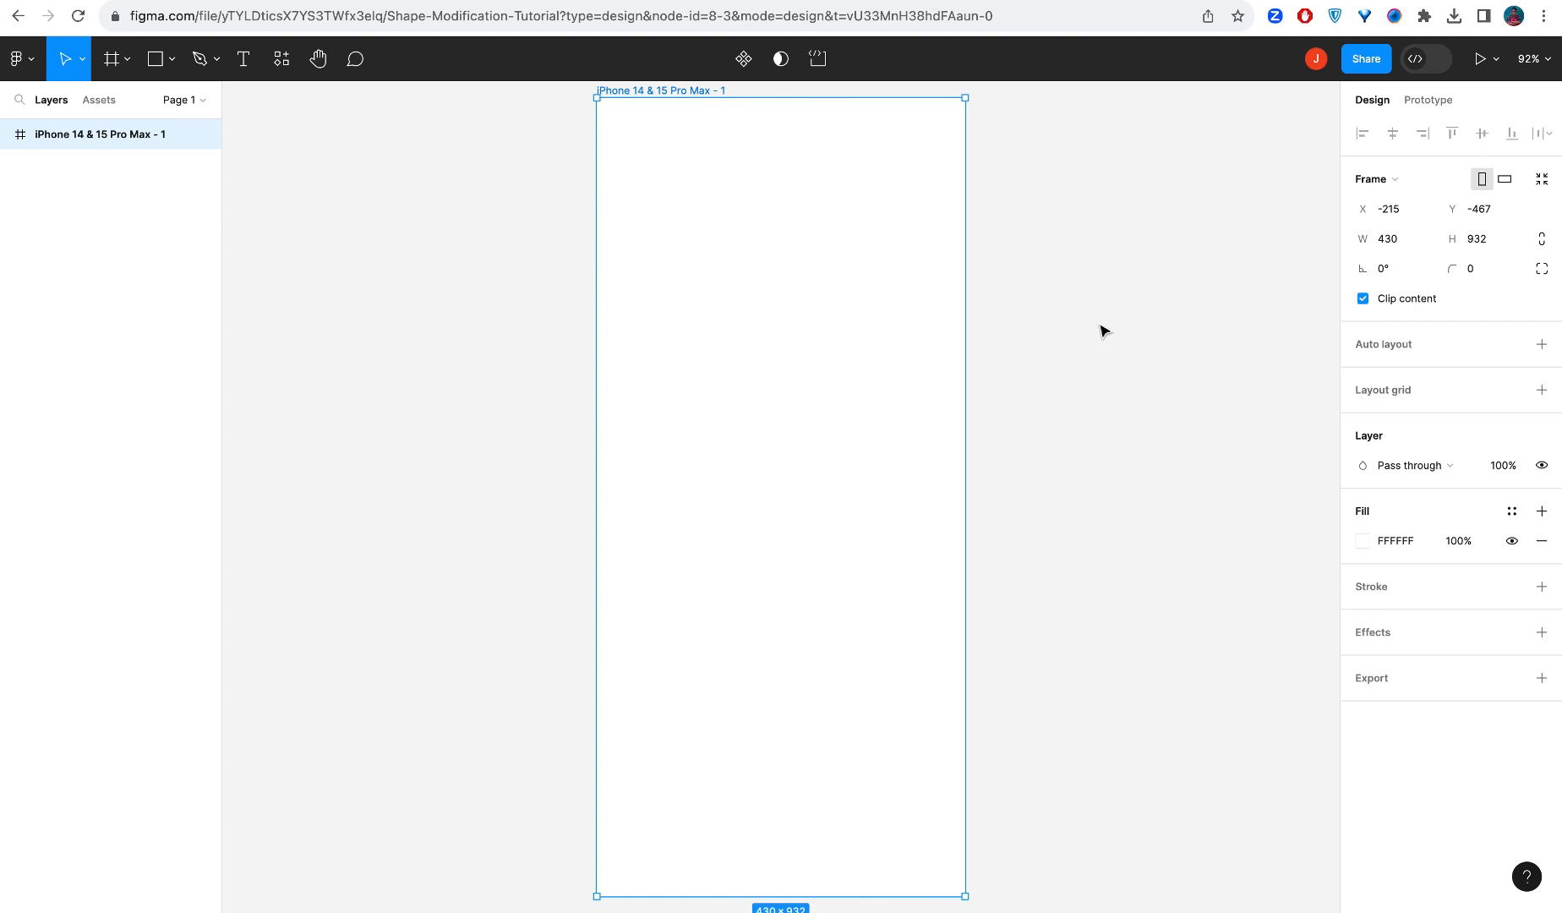
pyautogui.moveTo(1026, 317)
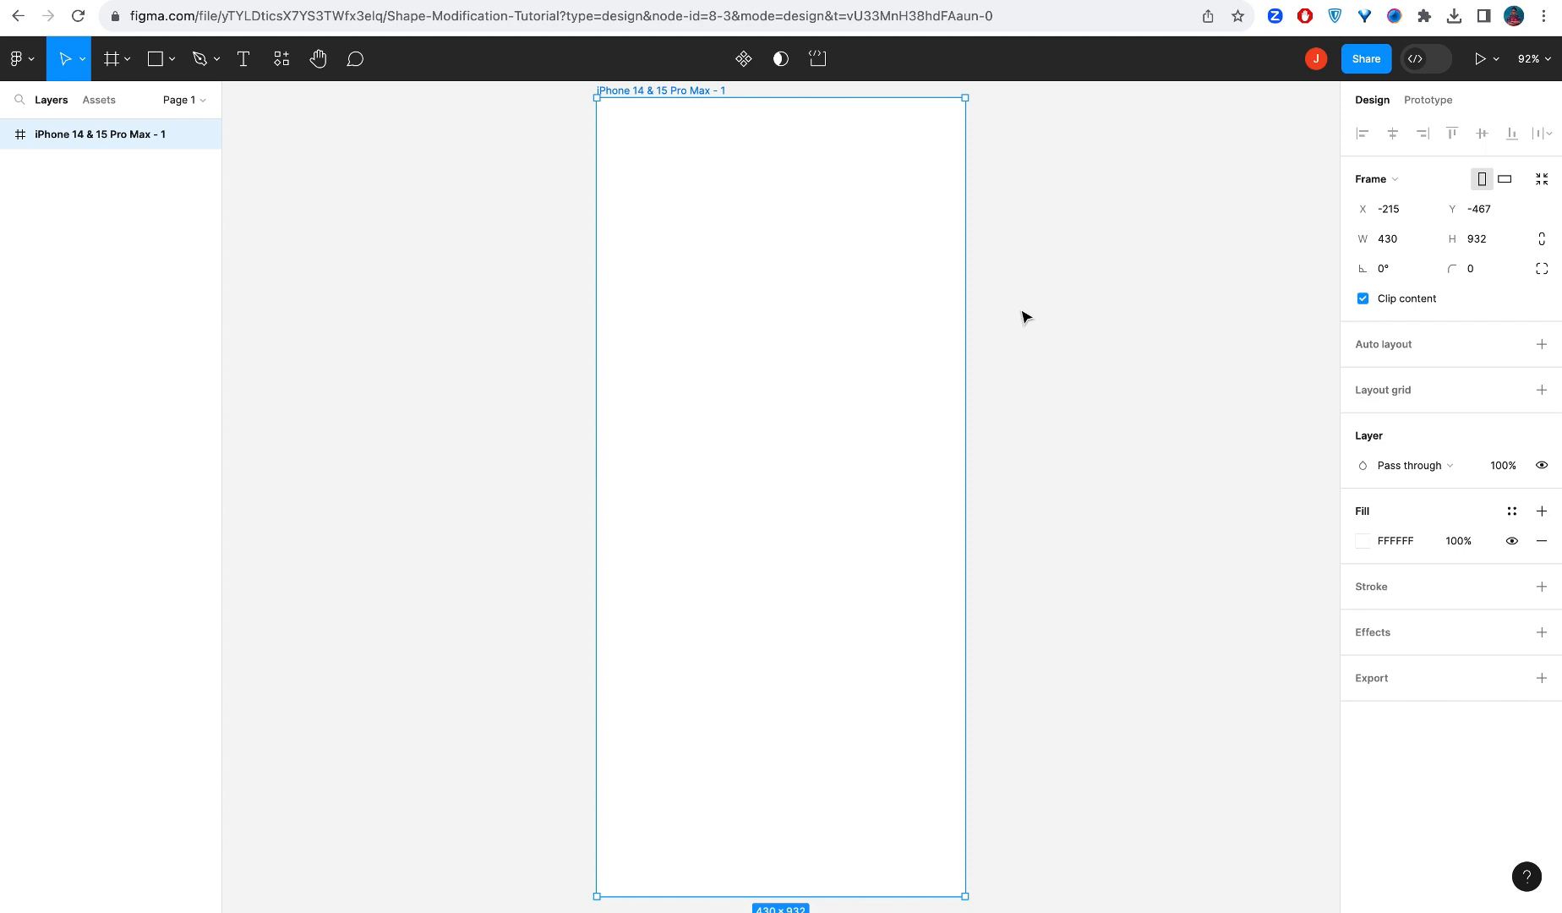
pyautogui.moveTo(295, 110)
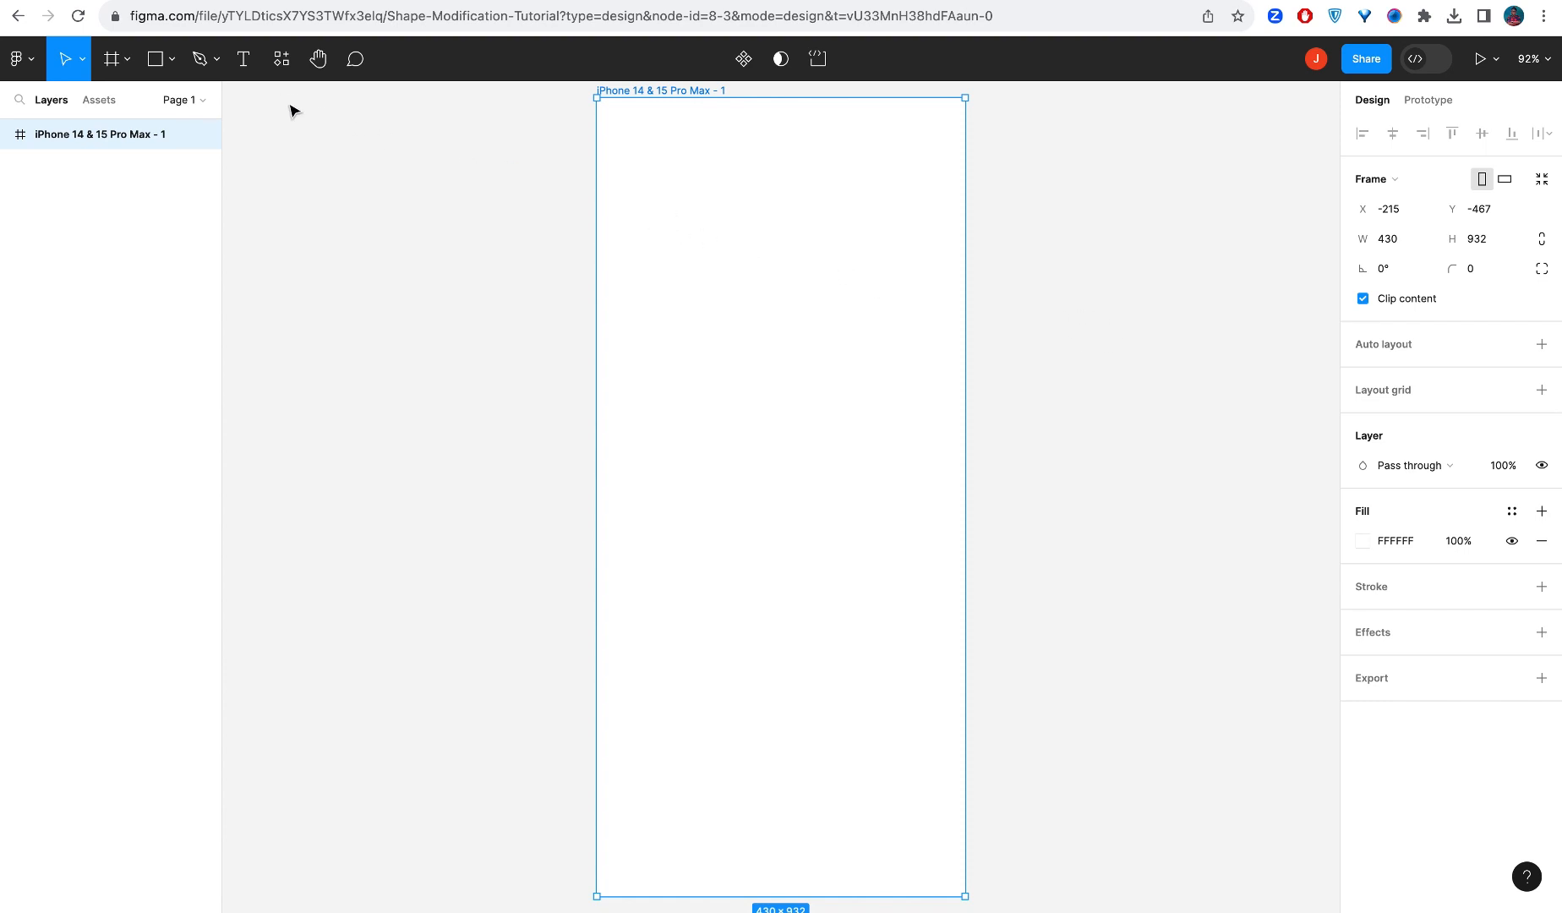
pyautogui.moveTo(156, 59)
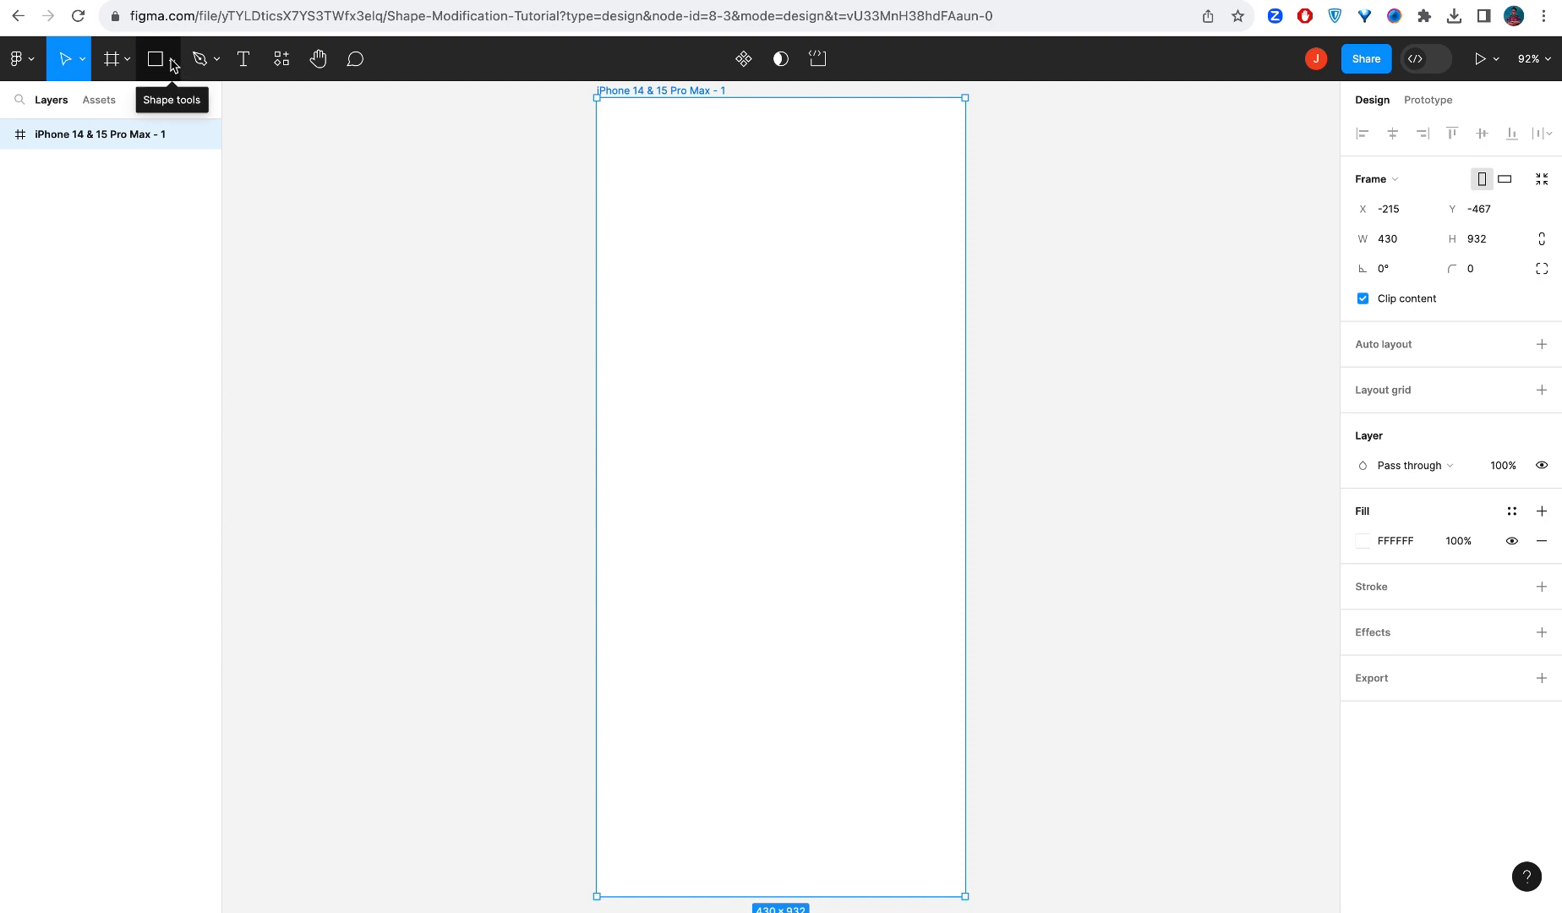
# Step: Choose Rectangle from the shape tools dropdown
pyautogui.click(171, 59)
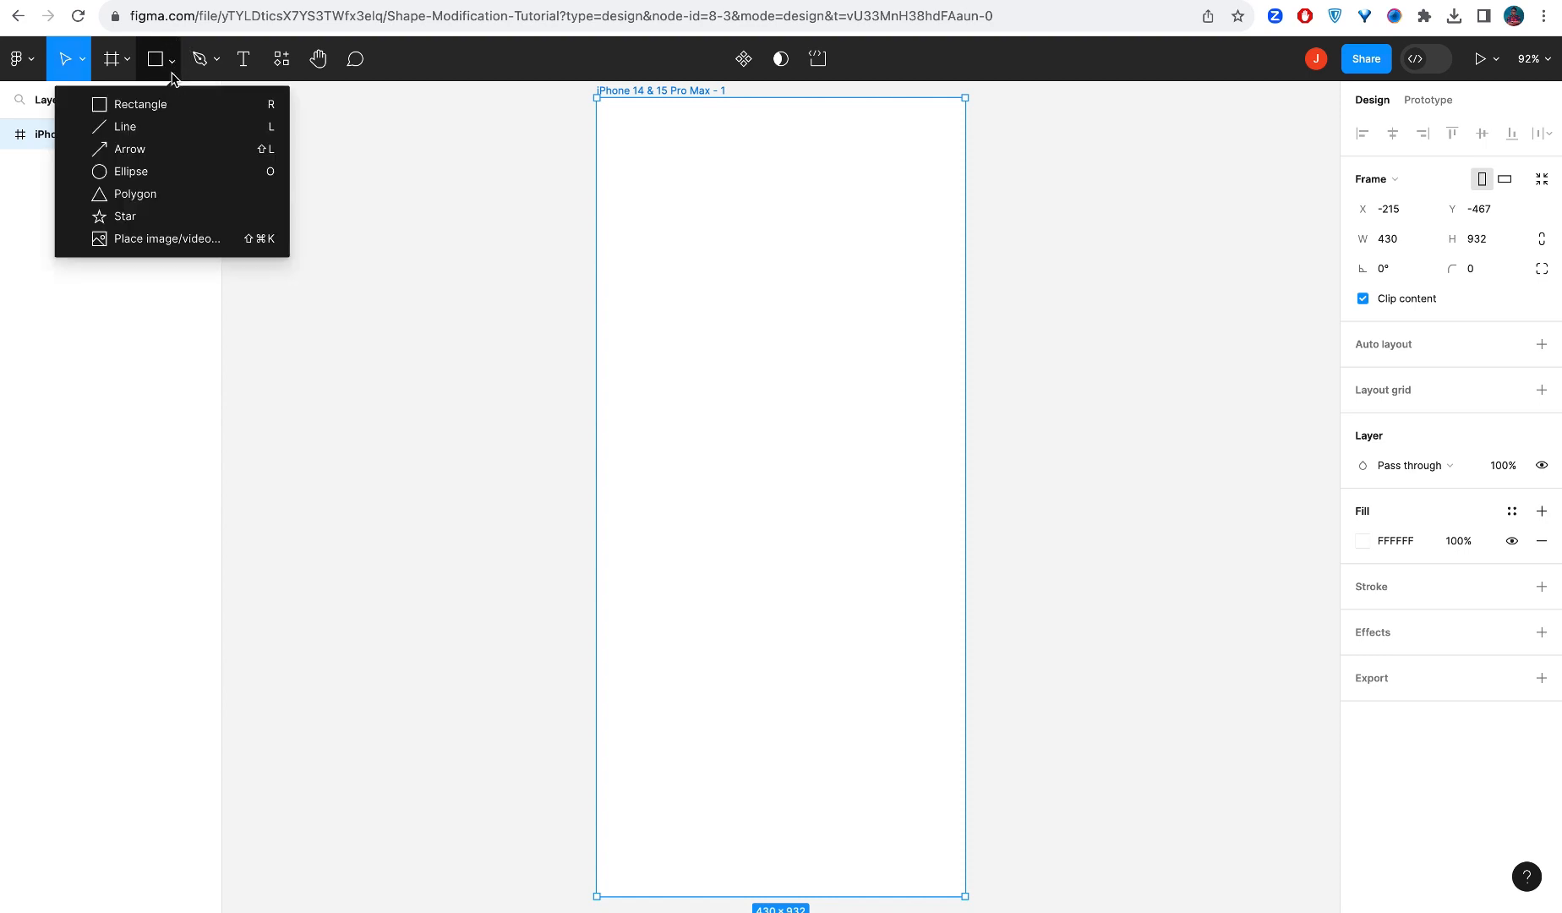
pyautogui.click(140, 104)
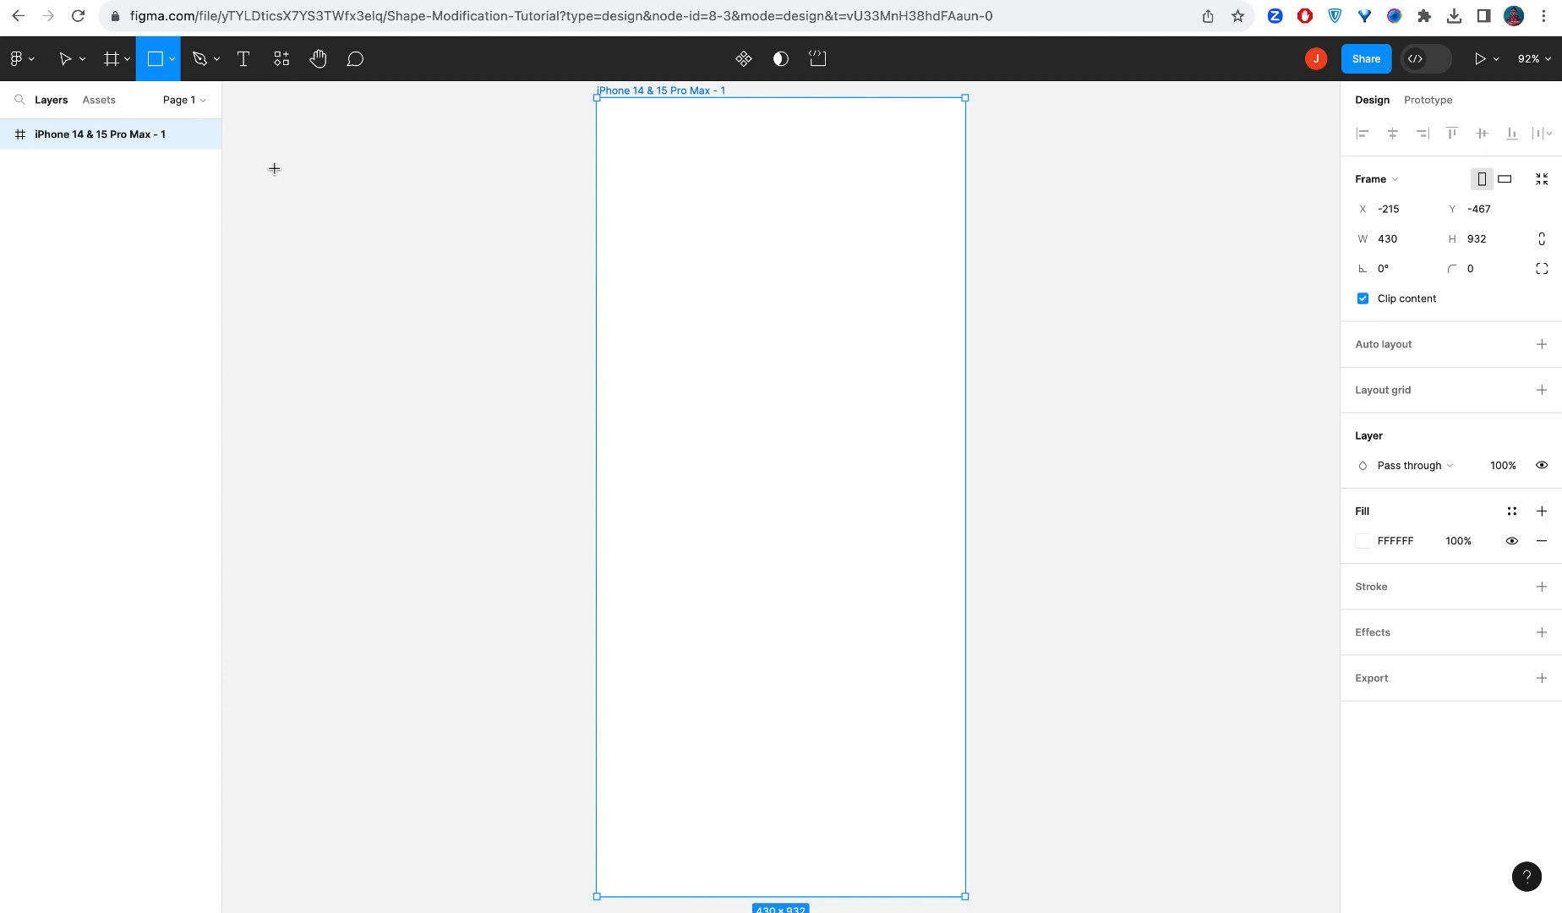
pyautogui.moveTo(562, 536)
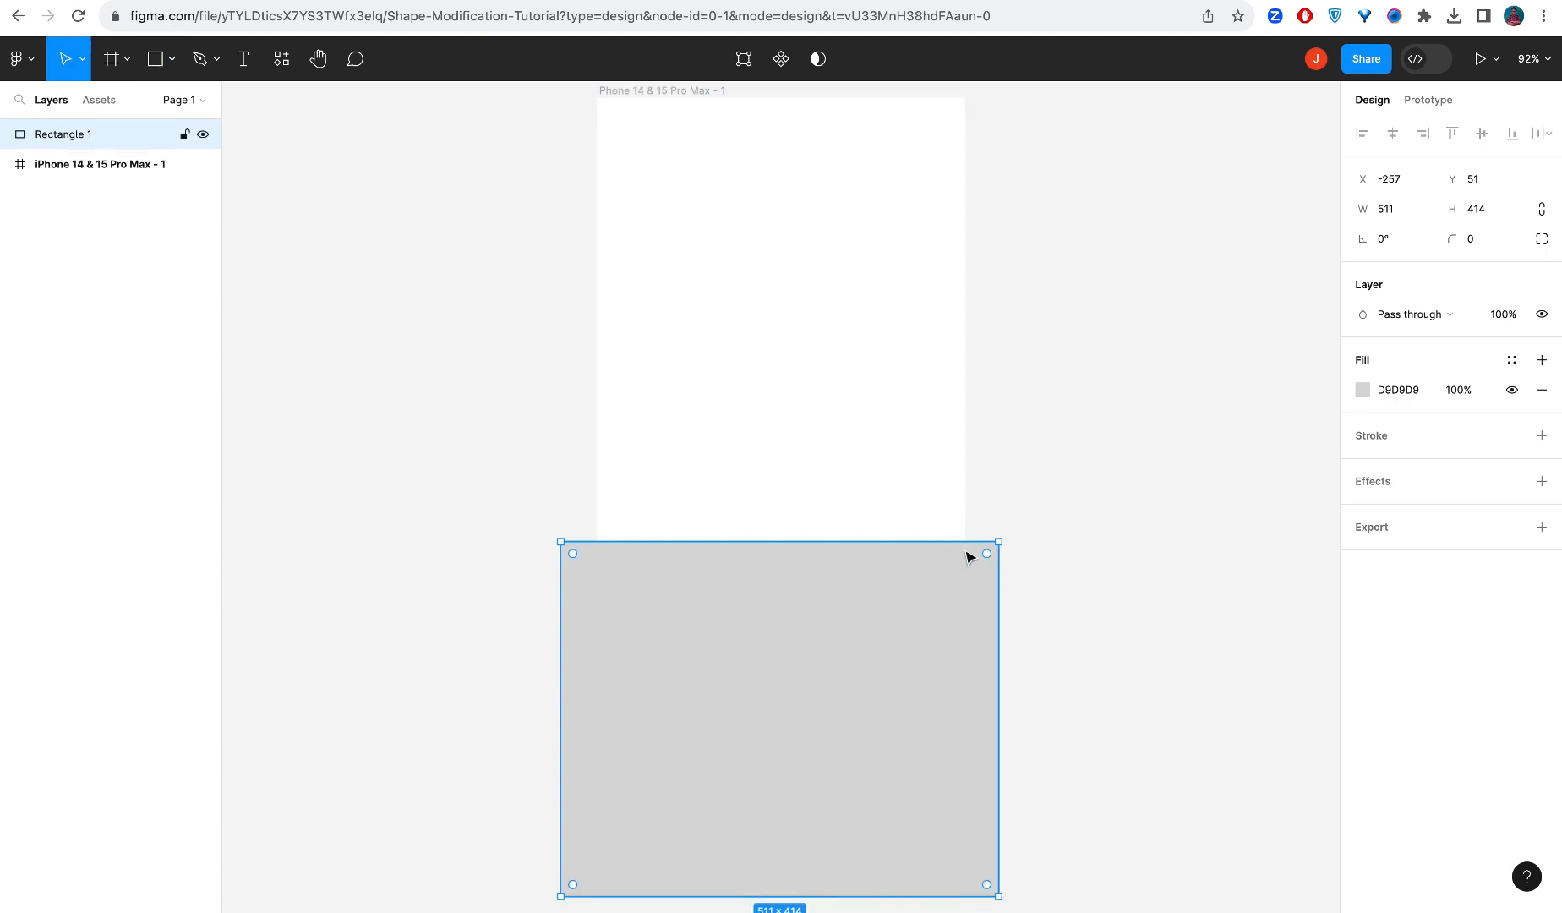
pyautogui.moveTo(560, 541)
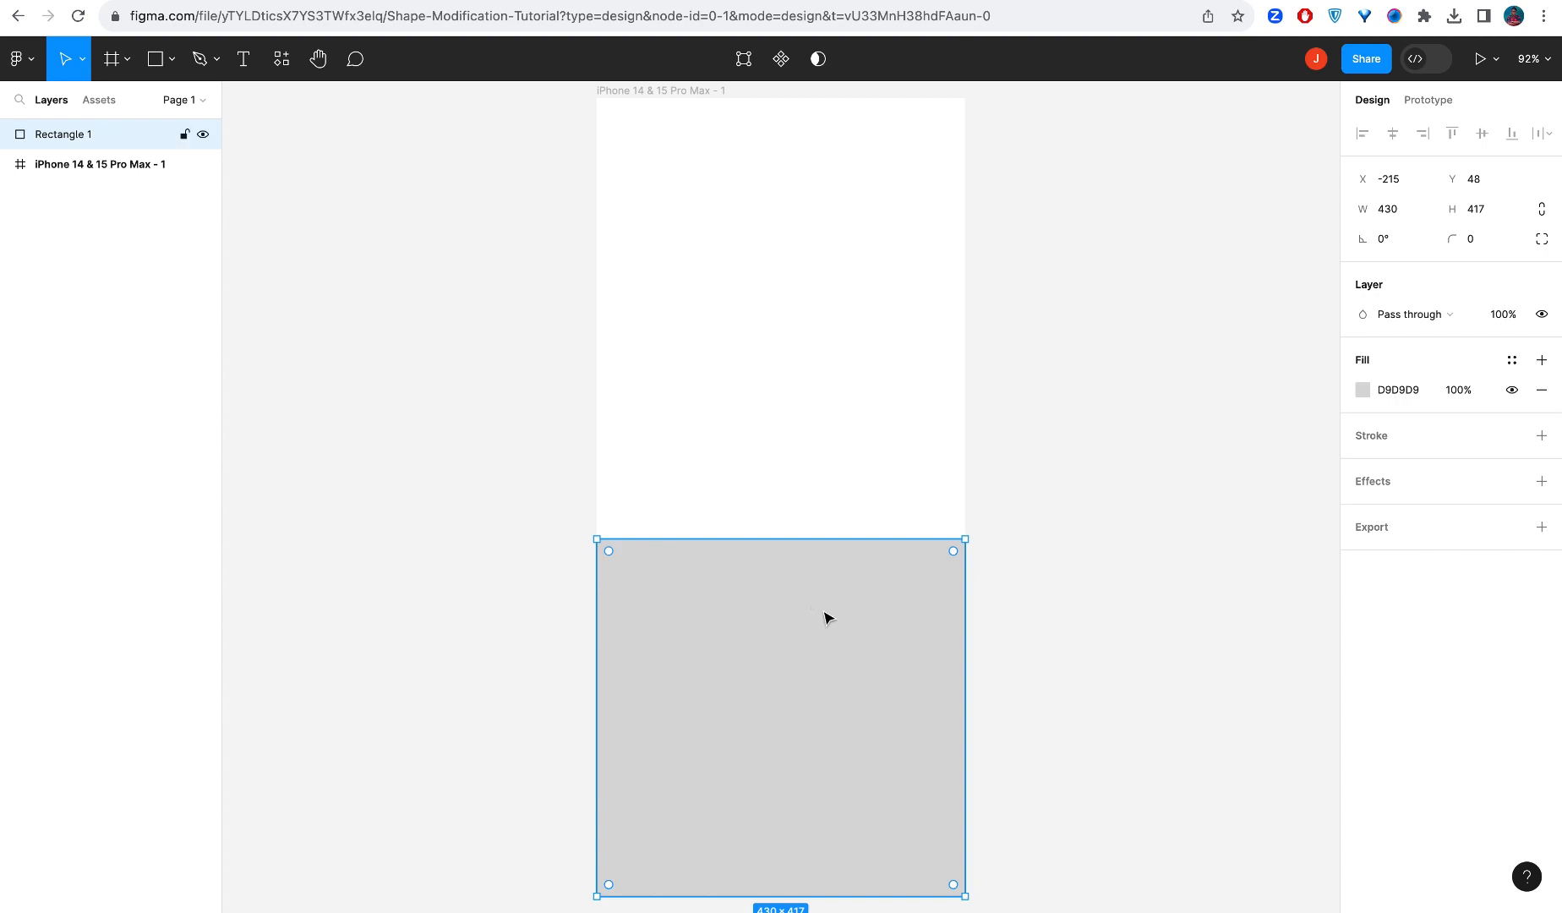
pyautogui.moveTo(817, 608)
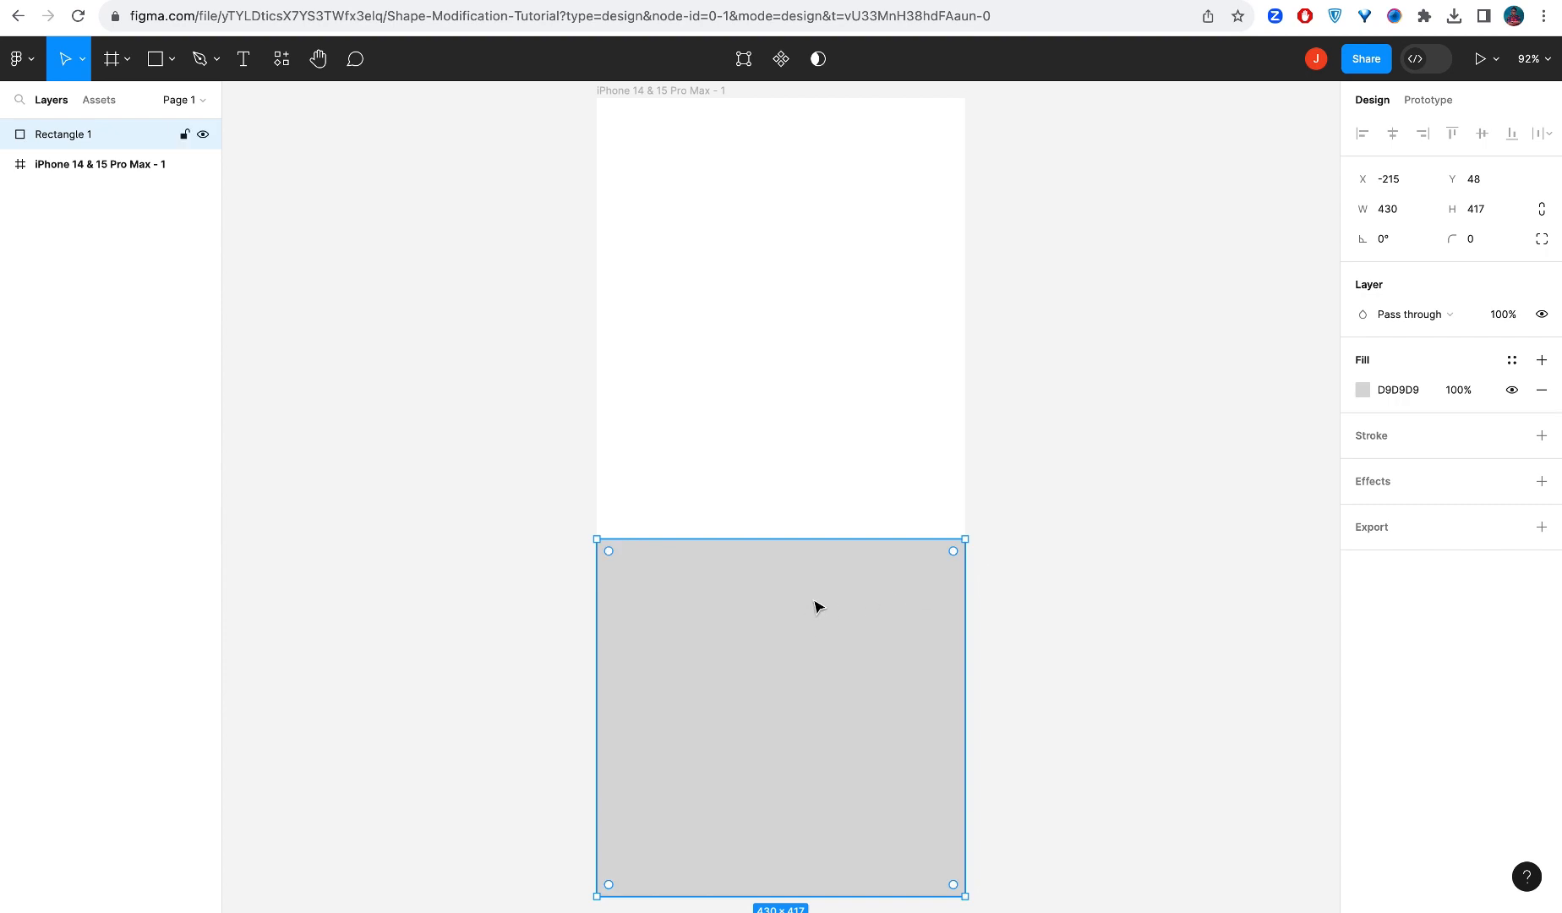
pyautogui.moveTo(816, 606)
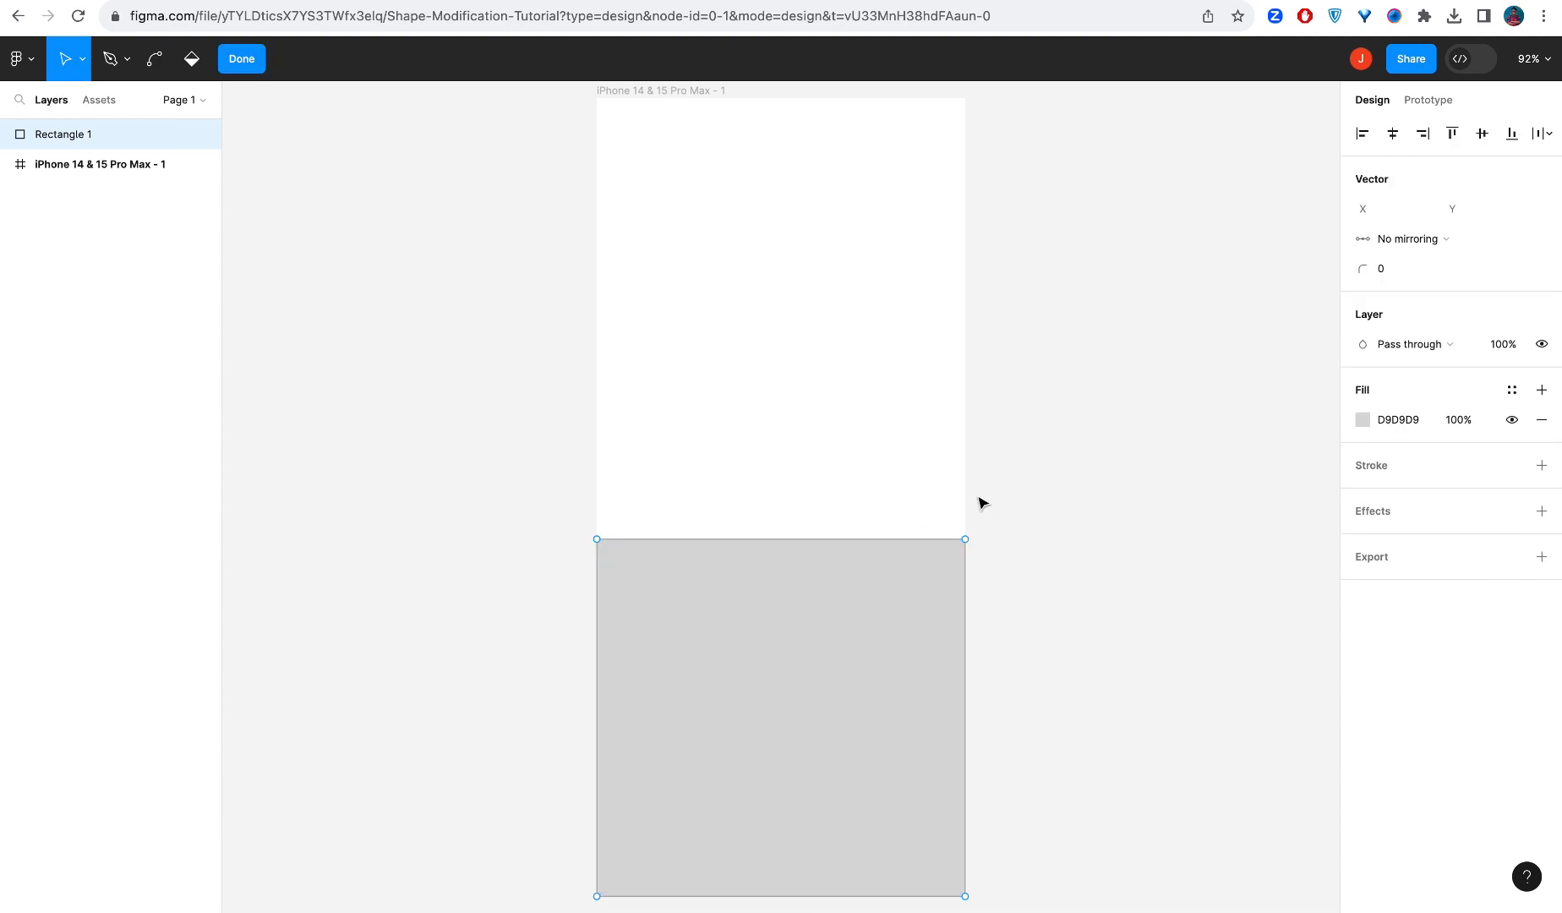
pyautogui.moveTo(969, 546)
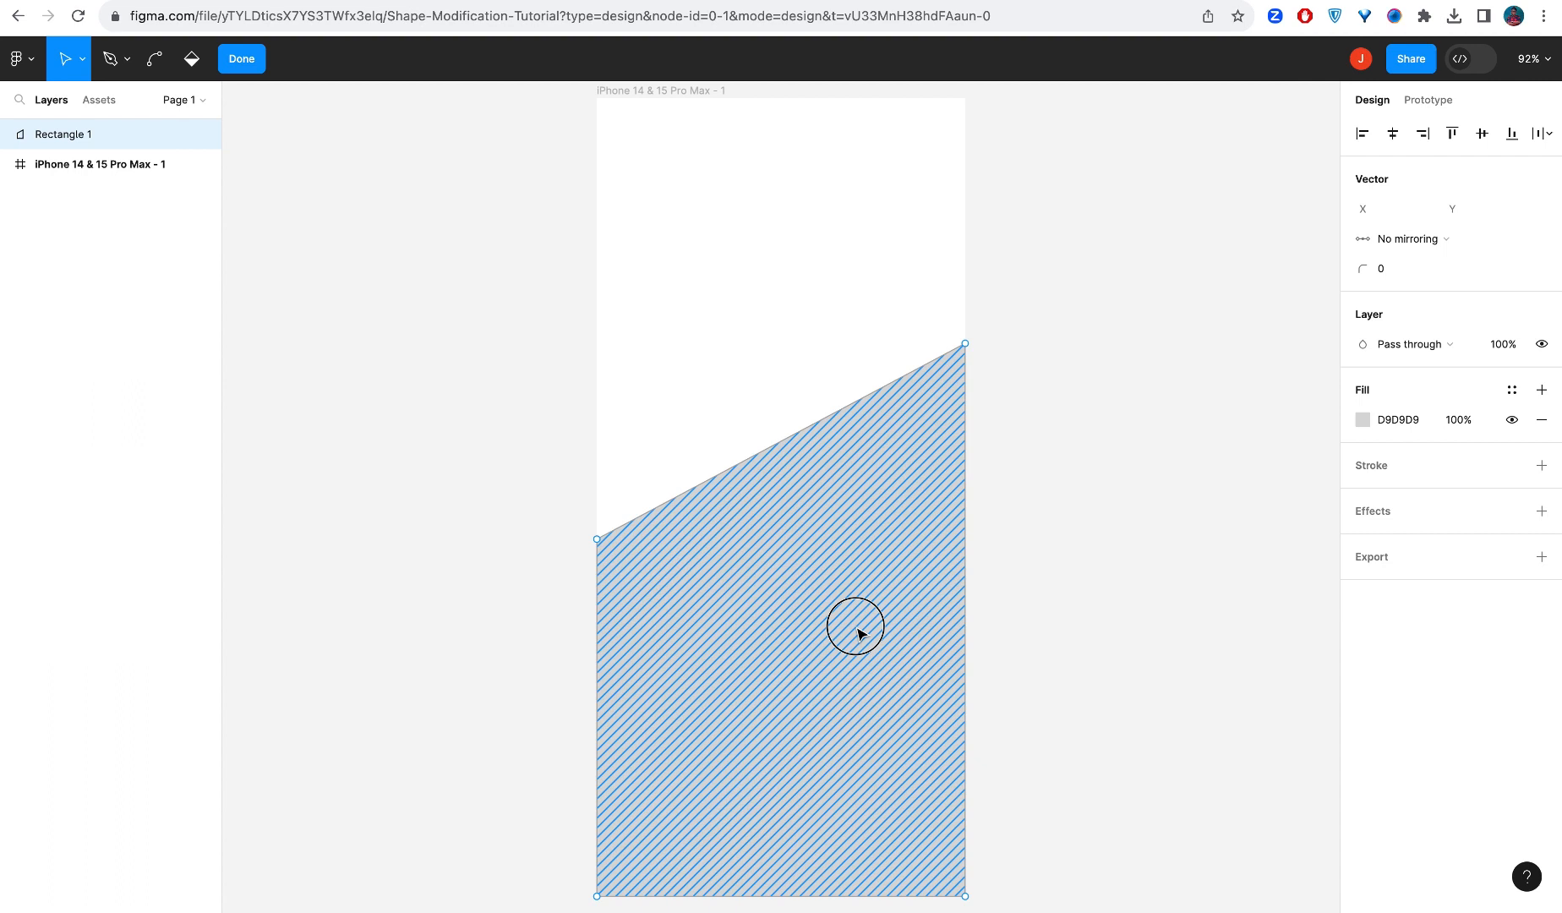
# Step: Finish reshaping the shape's points into a V outline, then reselect the Rectangle tool
pyautogui.click(241, 58)
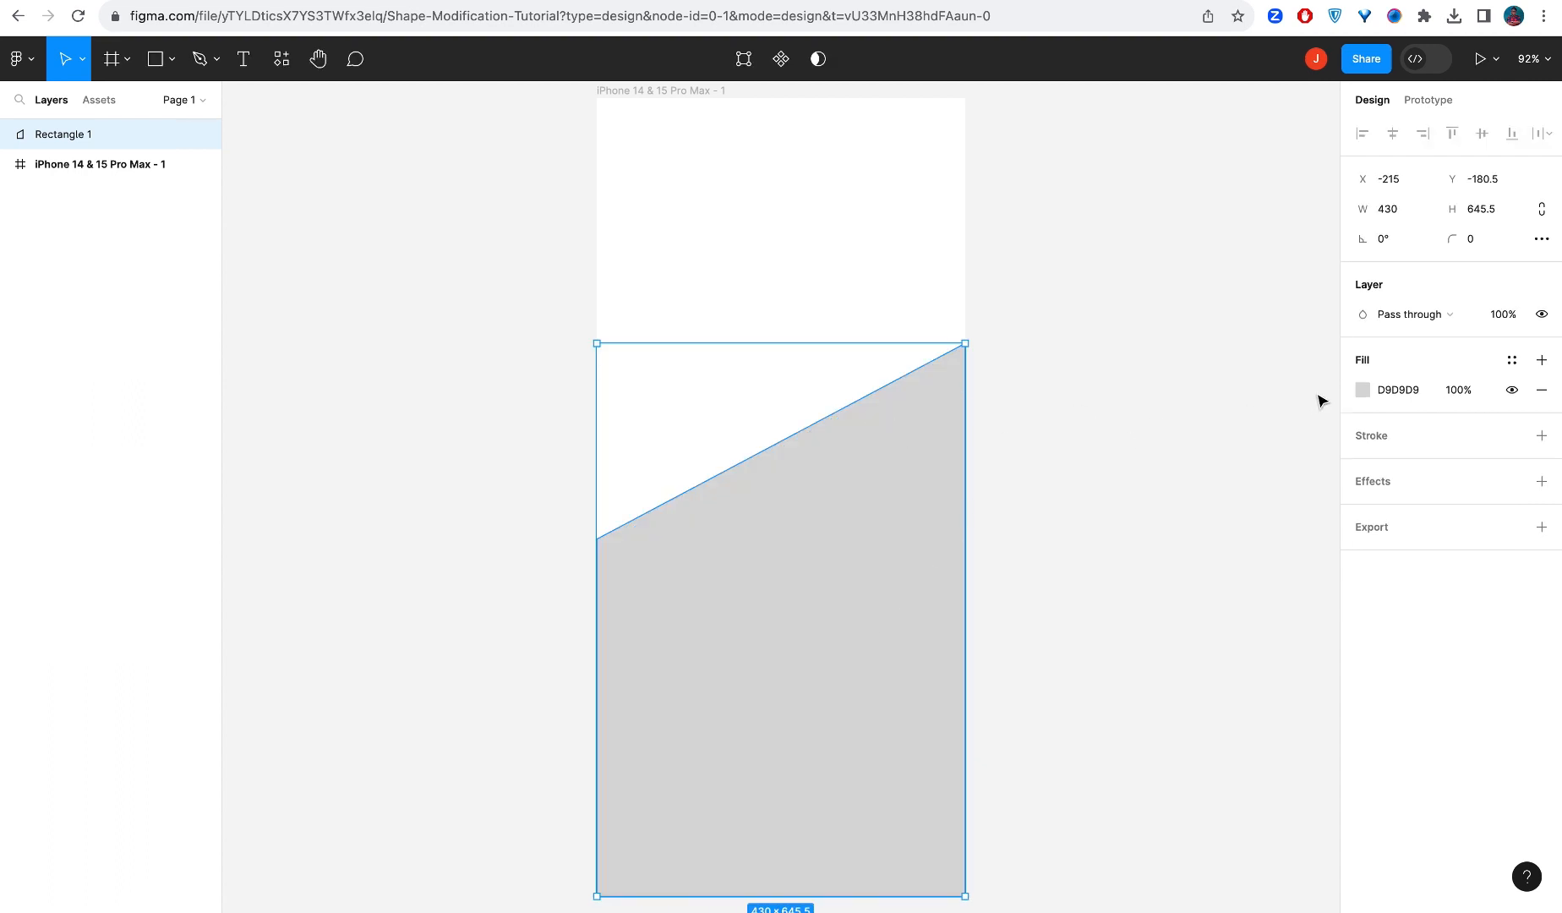
pyautogui.click(1362, 389)
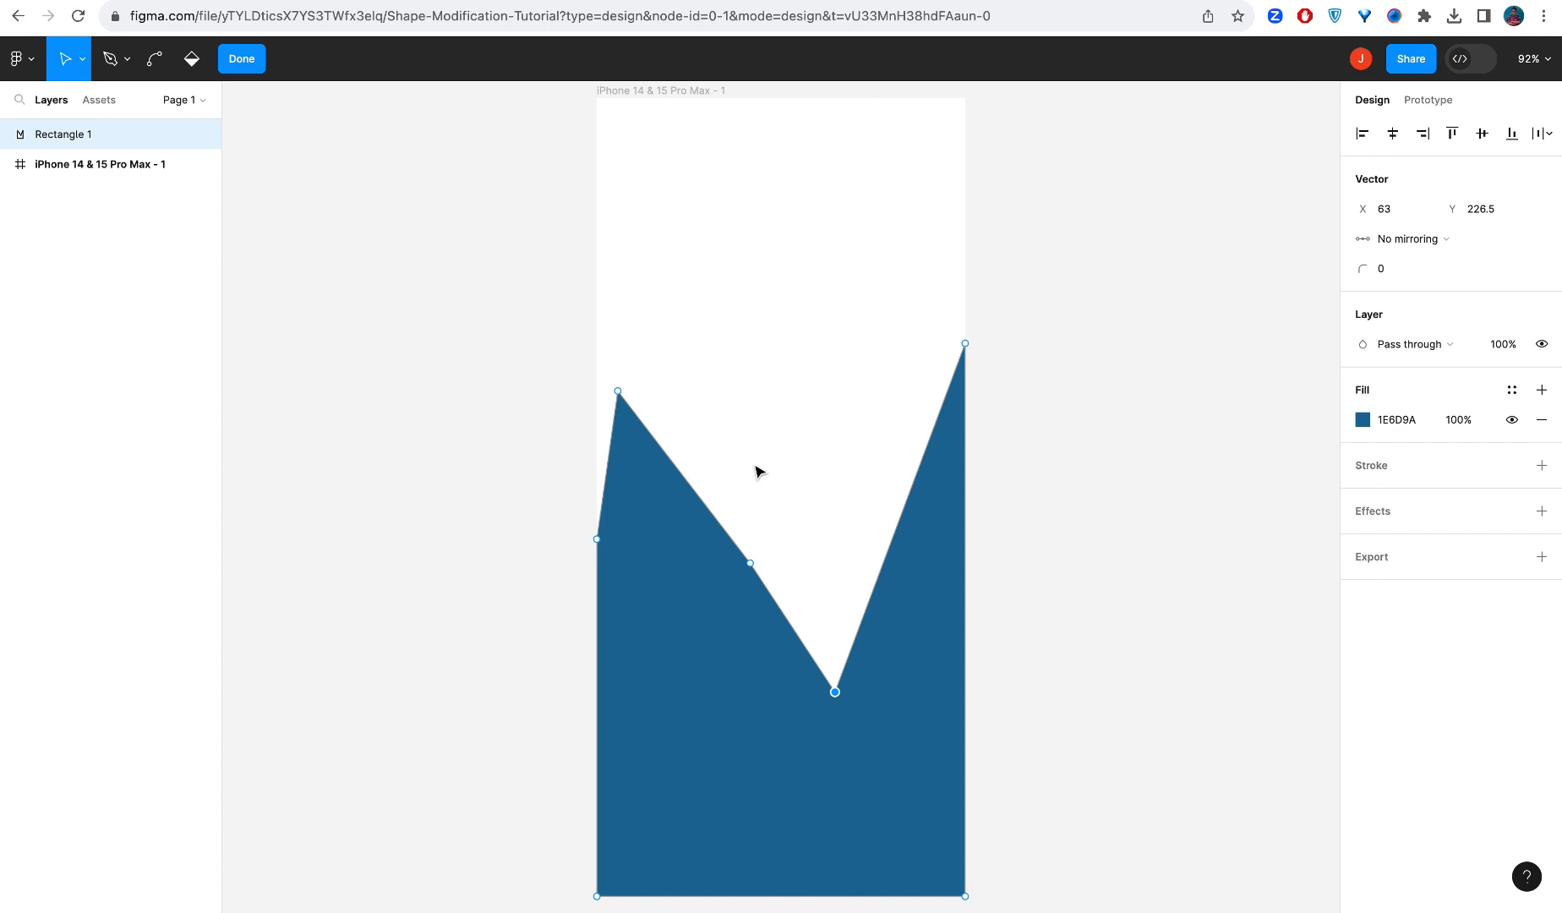
pyautogui.click(241, 57)
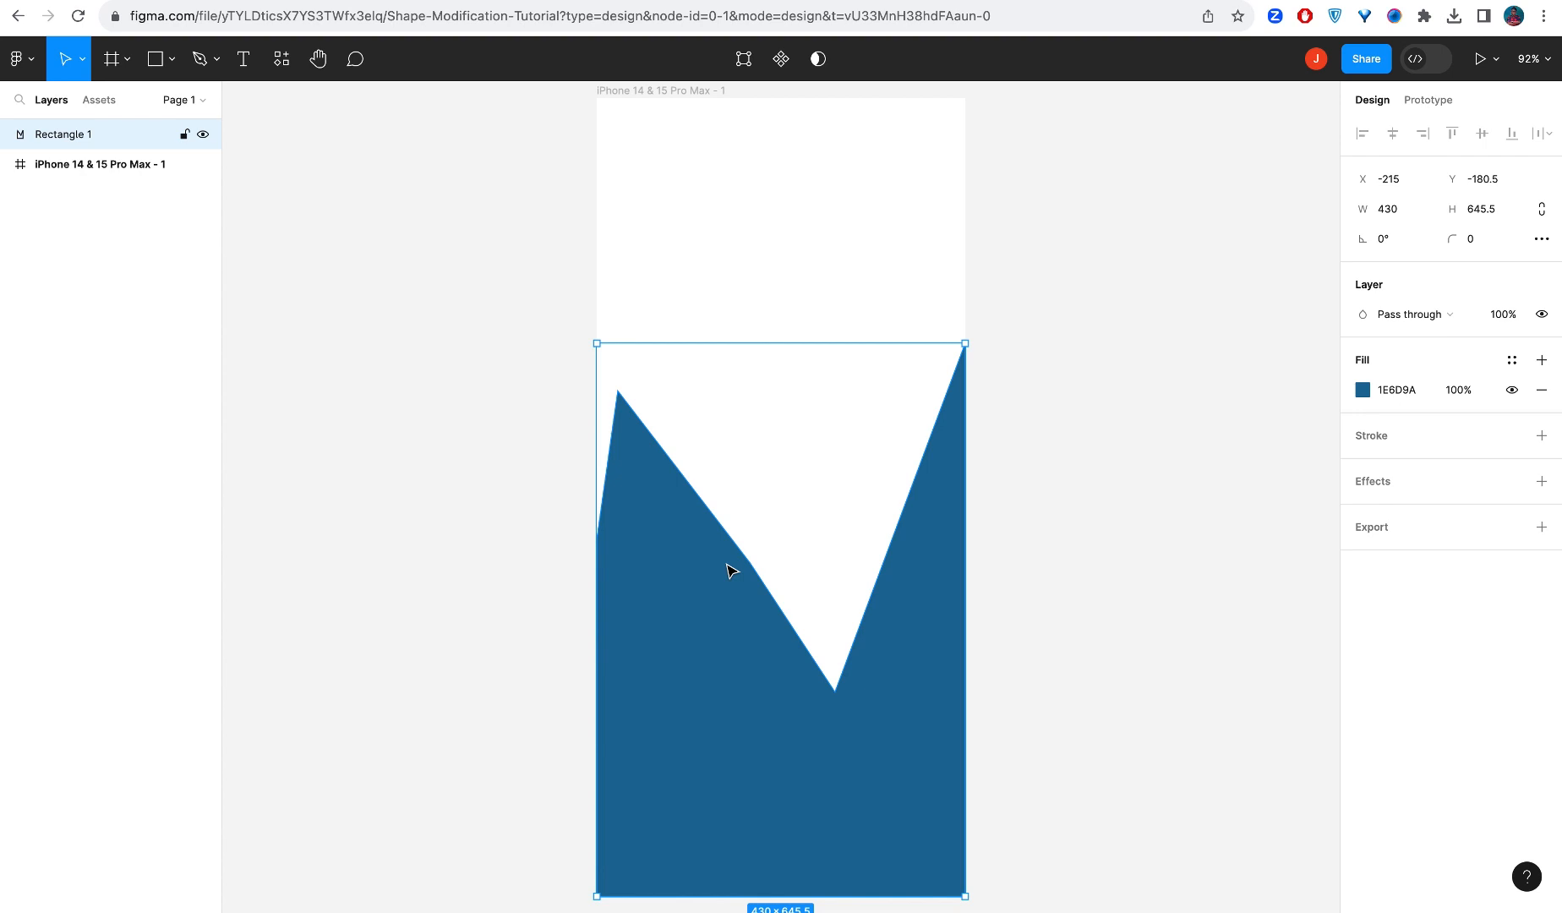
pyautogui.moveTo(992, 481)
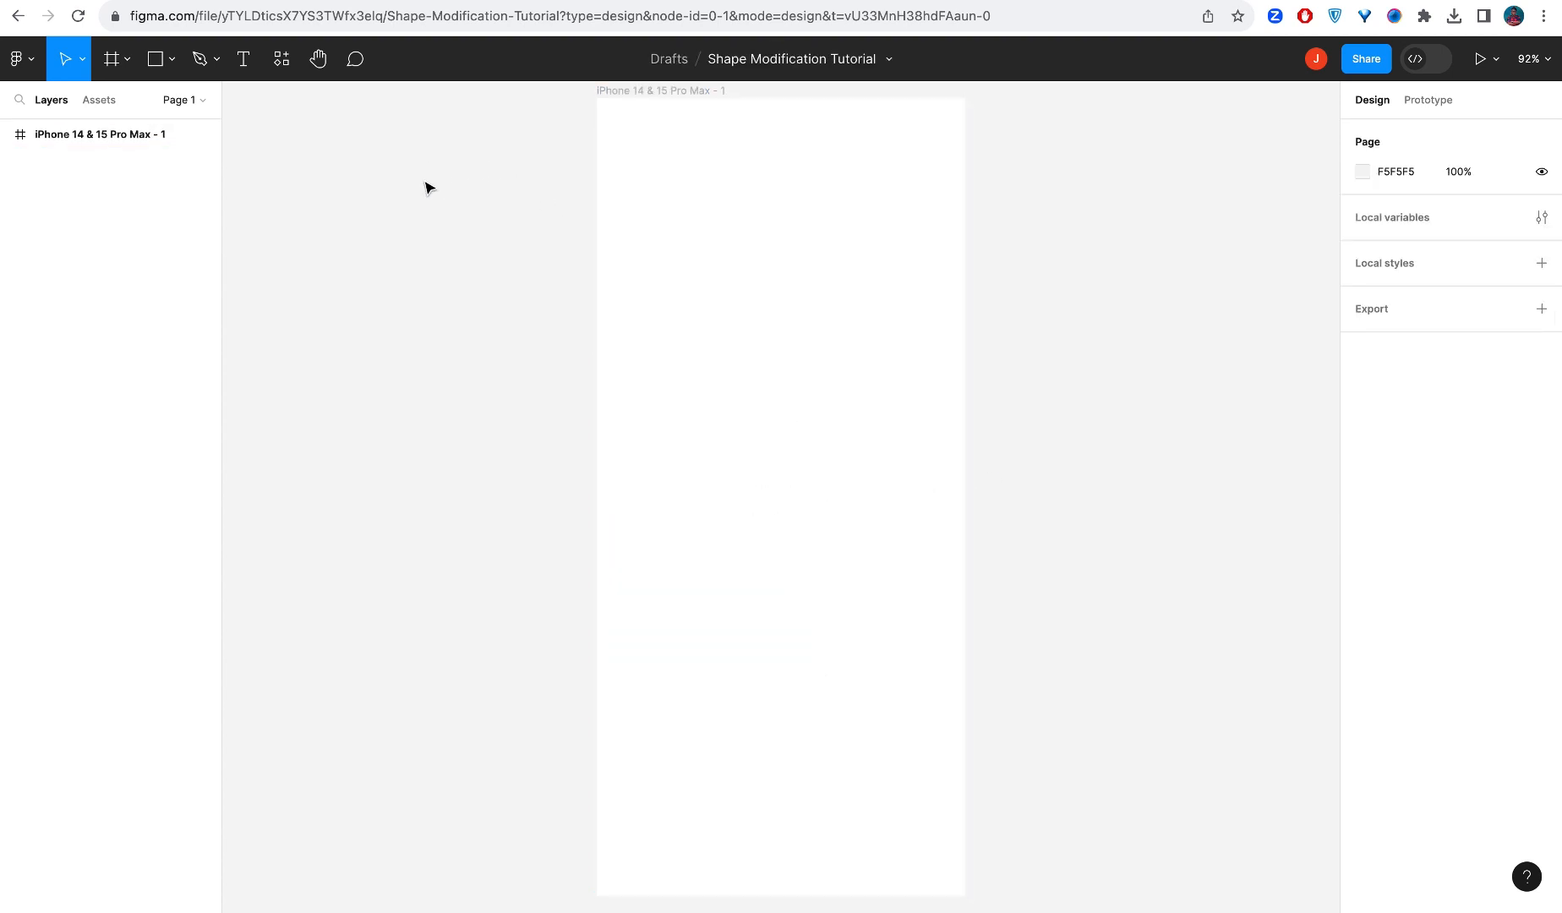
pyautogui.click(169, 59)
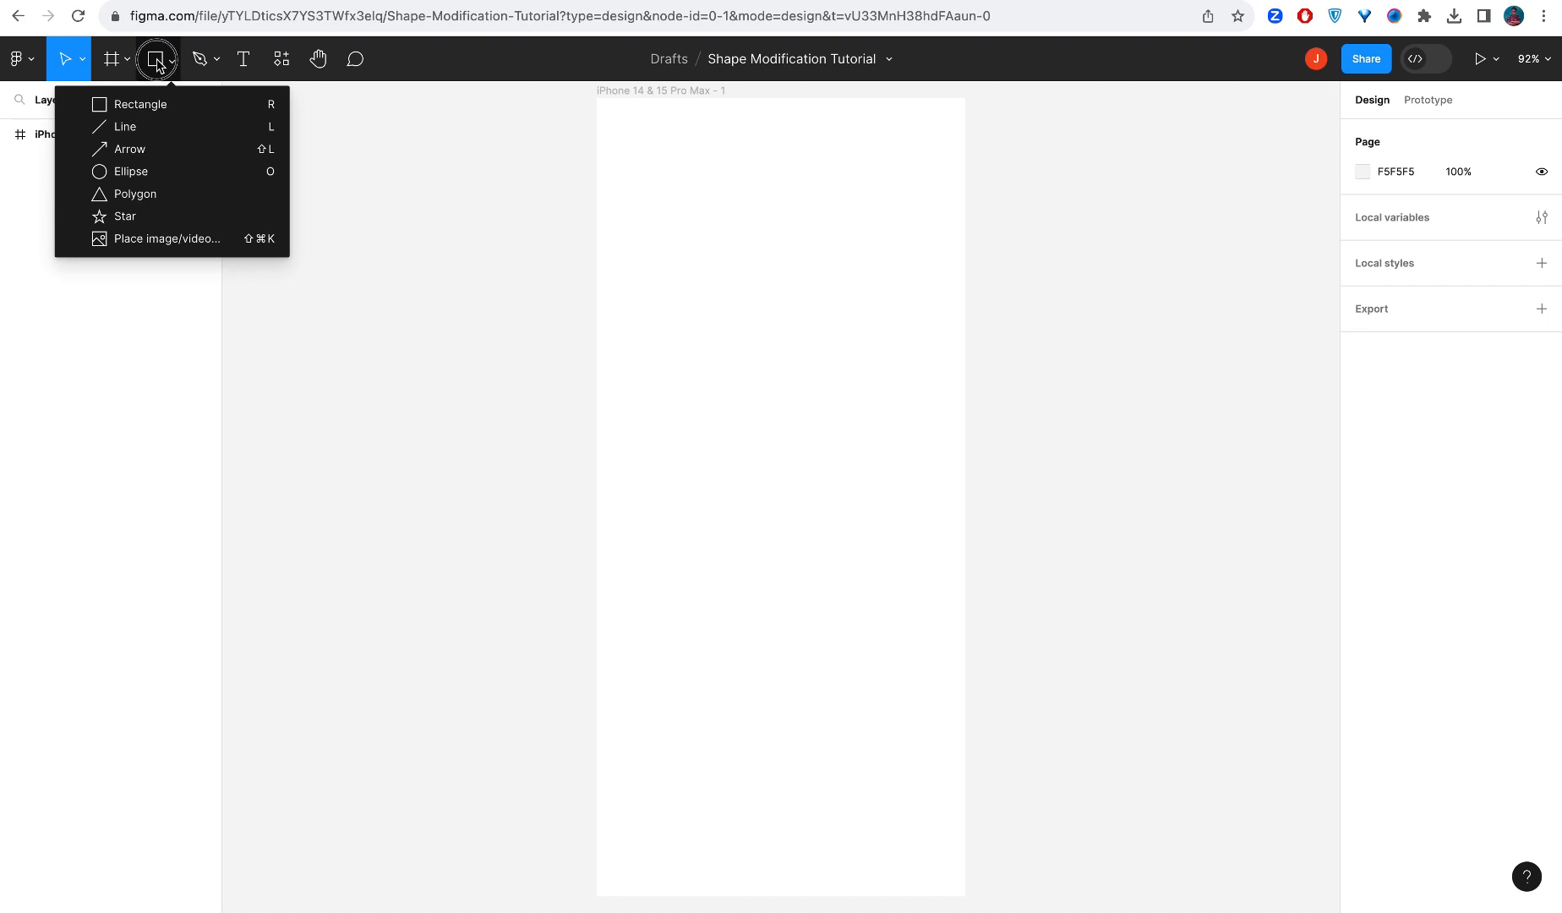
pyautogui.click(142, 104)
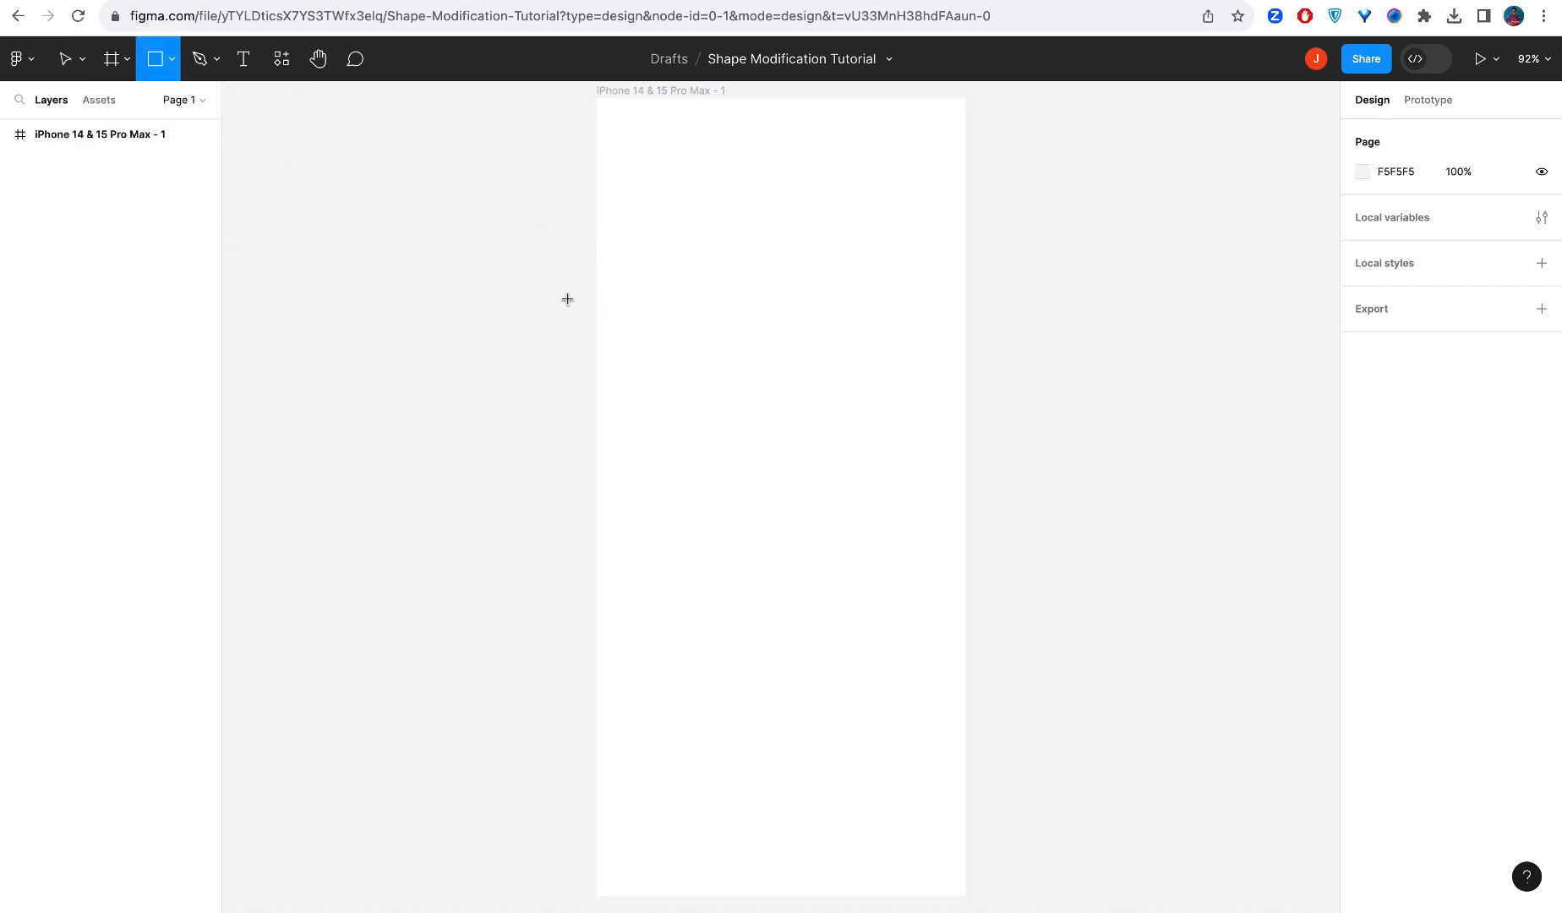